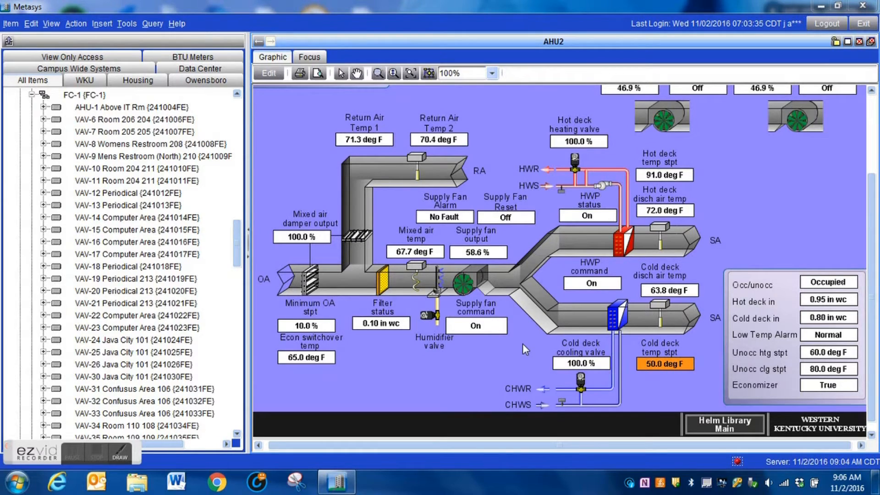
{"action": "mouse_move", "coordinate": [544, 289]}
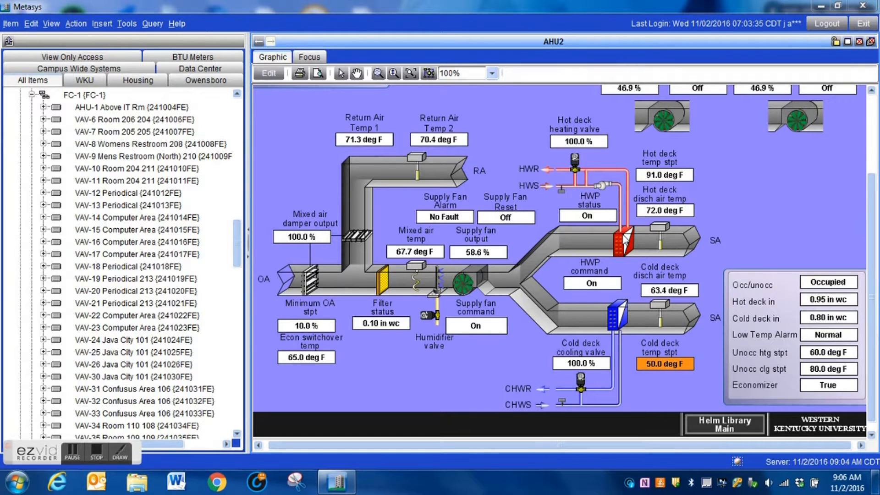
{"action": "mouse_move", "coordinate": [693, 197]}
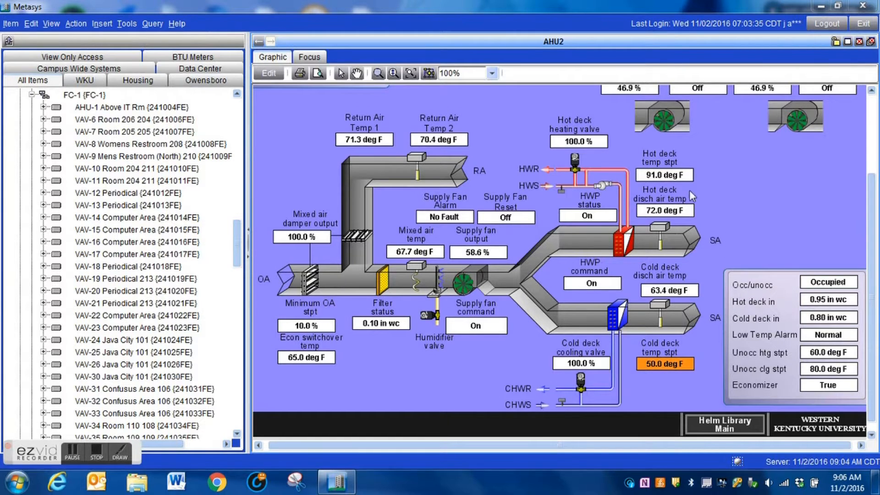
{"action": "mouse_move", "coordinate": [680, 215]}
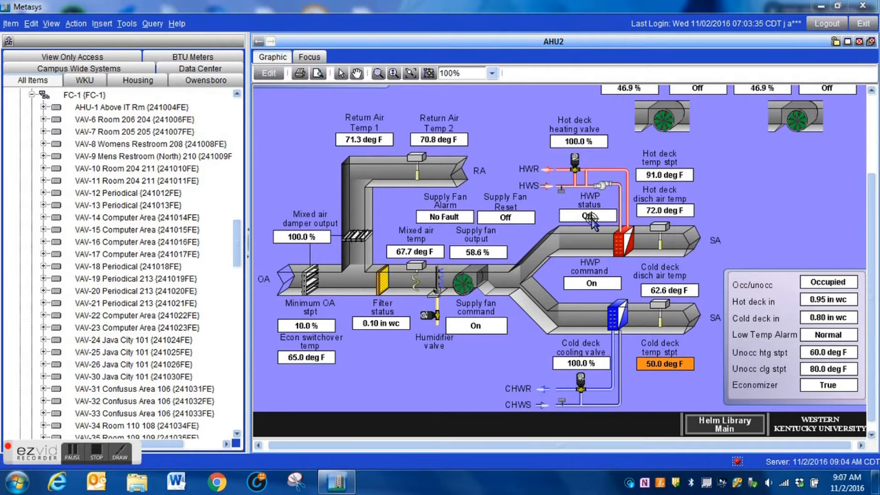
{"action": "mouse_move", "coordinate": [589, 222]}
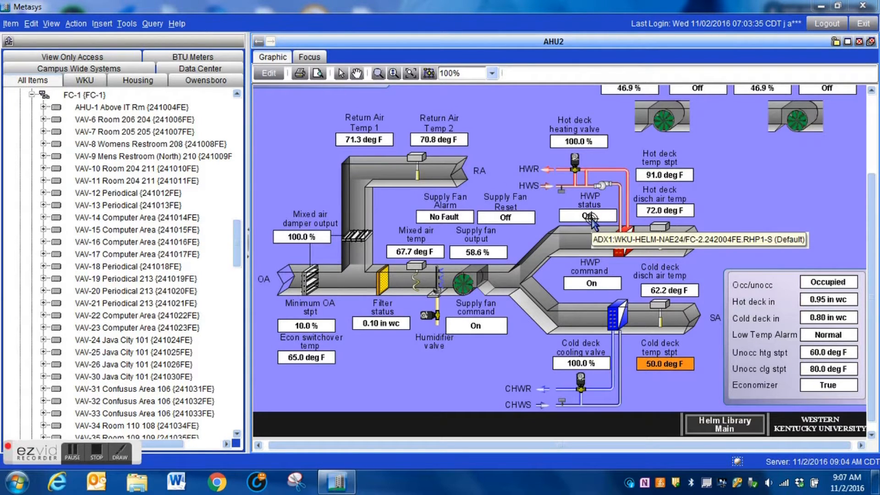
{"action": "mouse_move", "coordinate": [578, 179]}
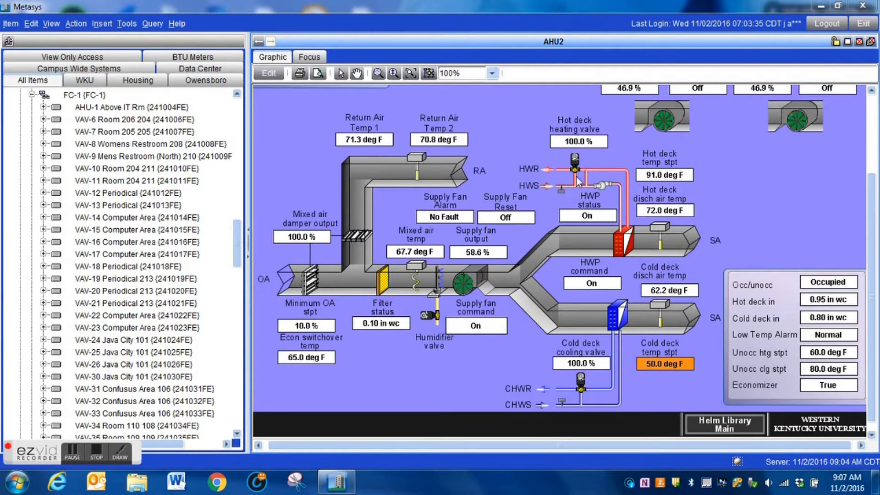
{"action": "mouse_move", "coordinate": [542, 190]}
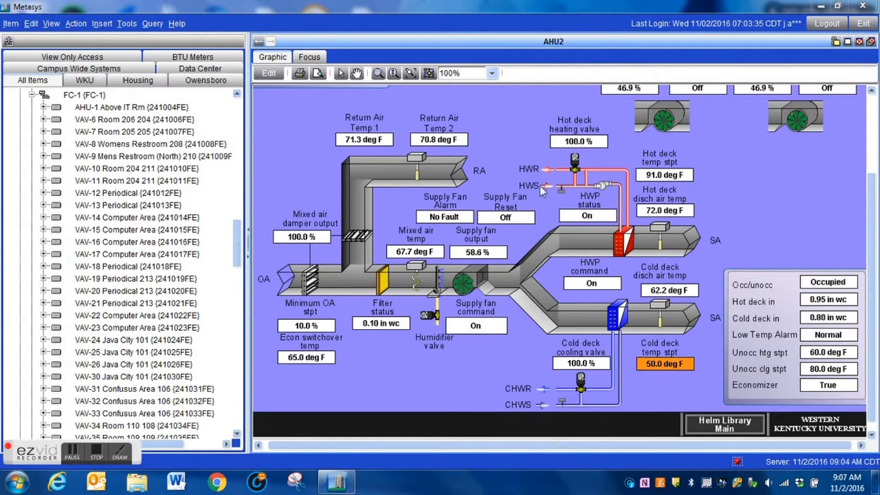
{"action": "mouse_move", "coordinate": [587, 217]}
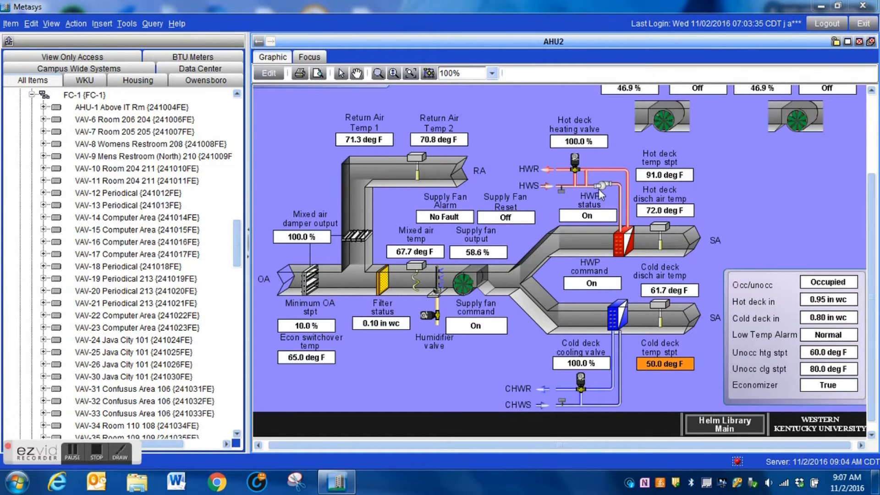
{"action": "mouse_move", "coordinate": [480, 193]}
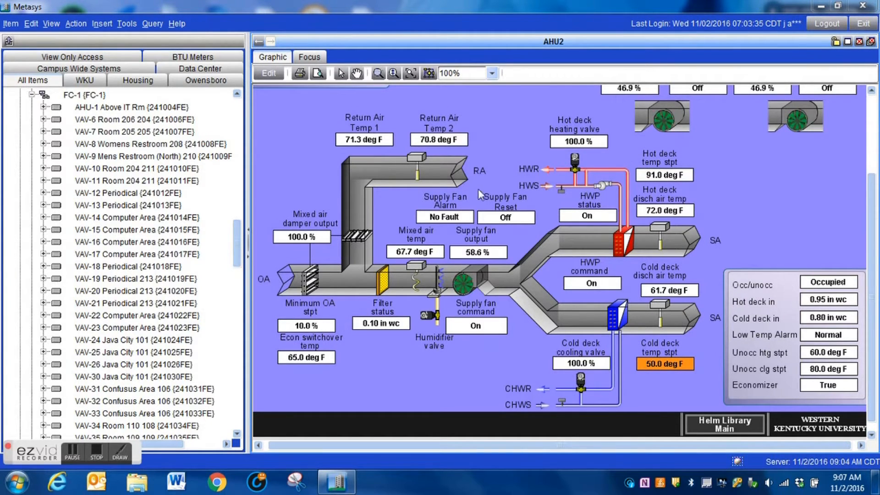
{"action": "mouse_move", "coordinate": [492, 179]}
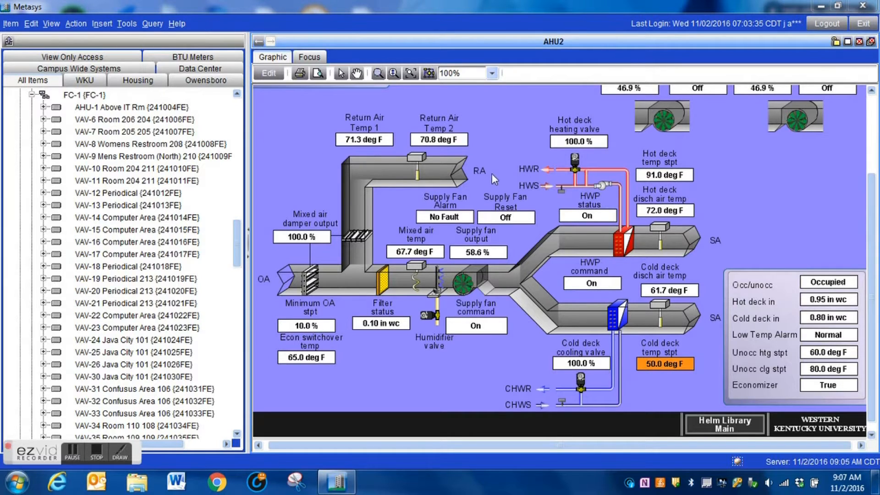
{"action": "mouse_move", "coordinate": [623, 157]}
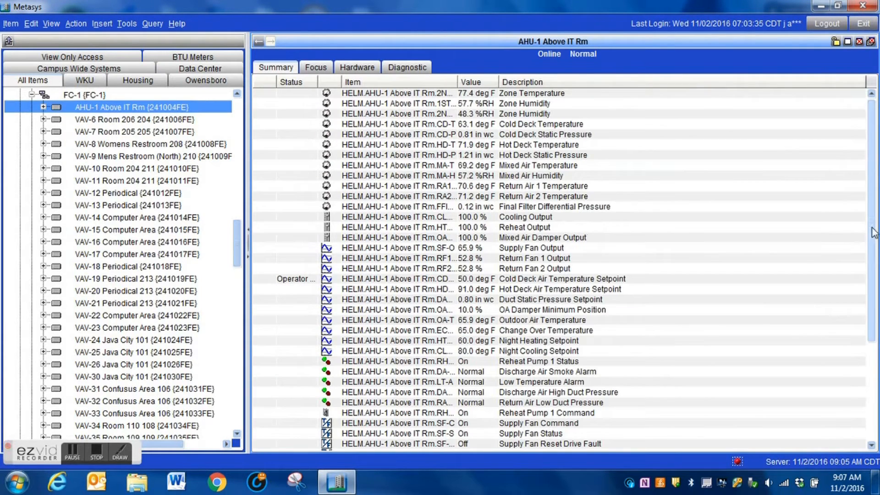
Scroll the AHU-1 Above IT Rm summary to the bottom and select RH-EN Reheat IsAvailable.
{"action": "scroll", "scroll_direction": "down", "scroll_amount": 3}
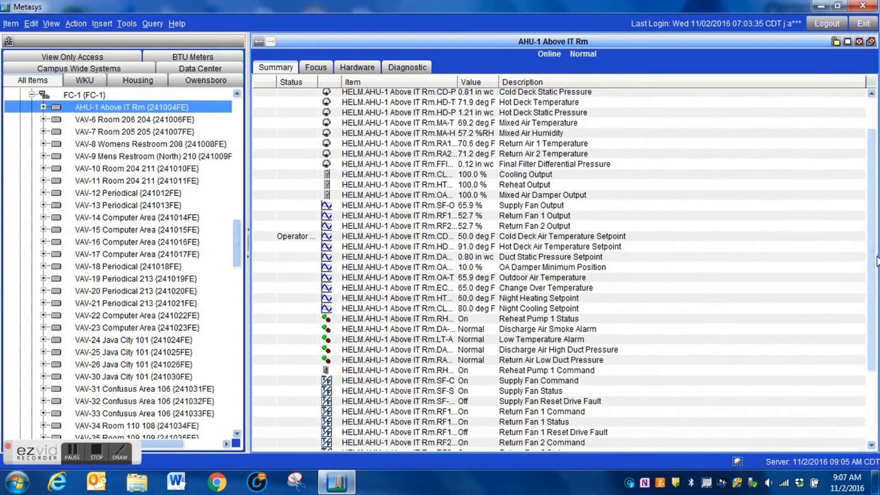
{"action": "scroll", "scroll_direction": "down", "scroll_amount": 3}
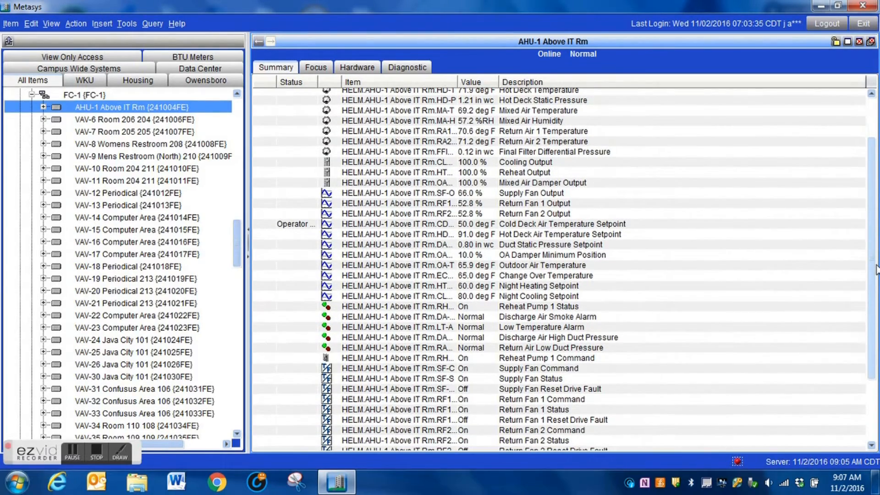
{"action": "scroll", "scroll_direction": "down", "scroll_amount": 3}
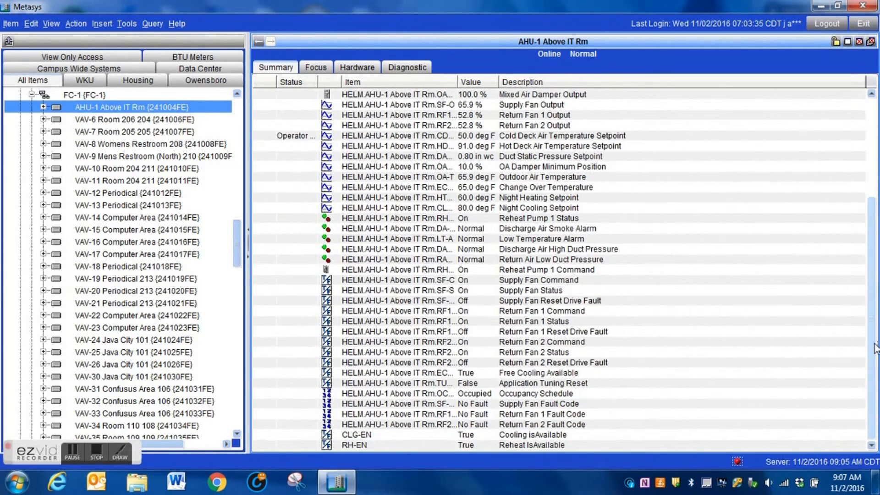
{"action": "mouse_move", "coordinate": [574, 457]}
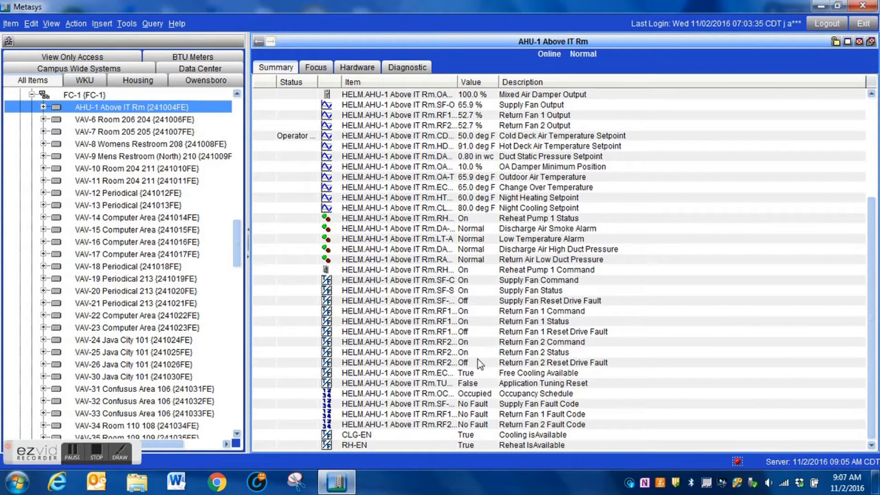
{"action": "mouse_move", "coordinate": [482, 320]}
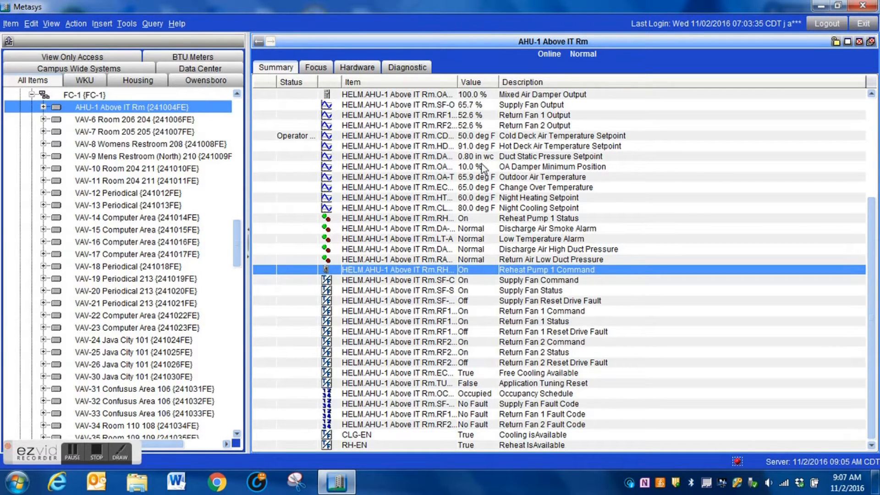
{"action": "mouse_move", "coordinate": [491, 121]}
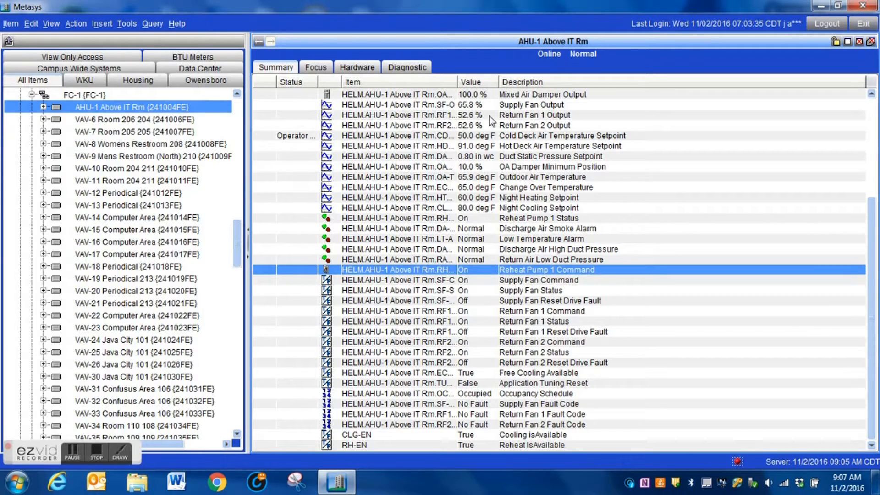
{"action": "mouse_move", "coordinate": [475, 273]}
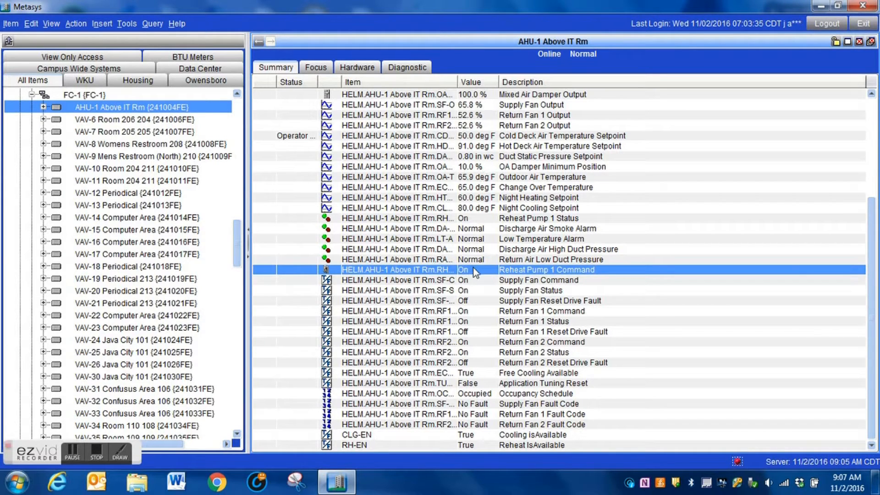
{"action": "mouse_move", "coordinate": [817, 257]}
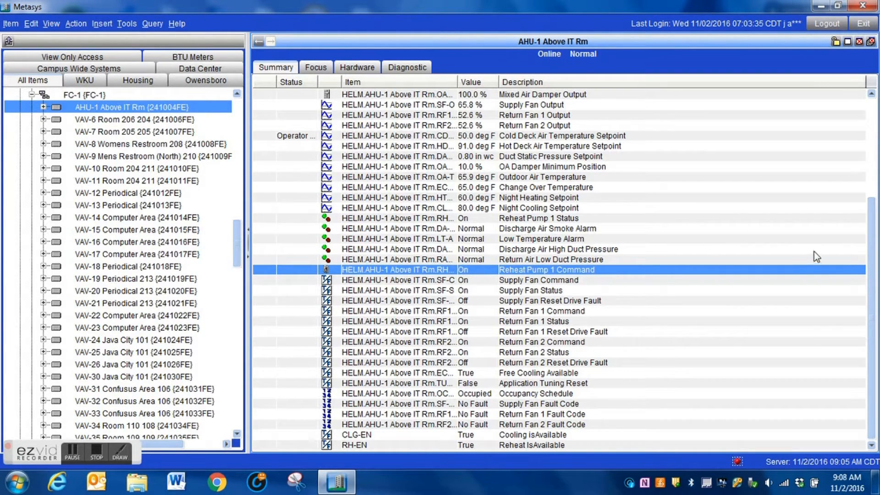
{"action": "scroll", "scroll_direction": "up", "scroll_amount": 3}
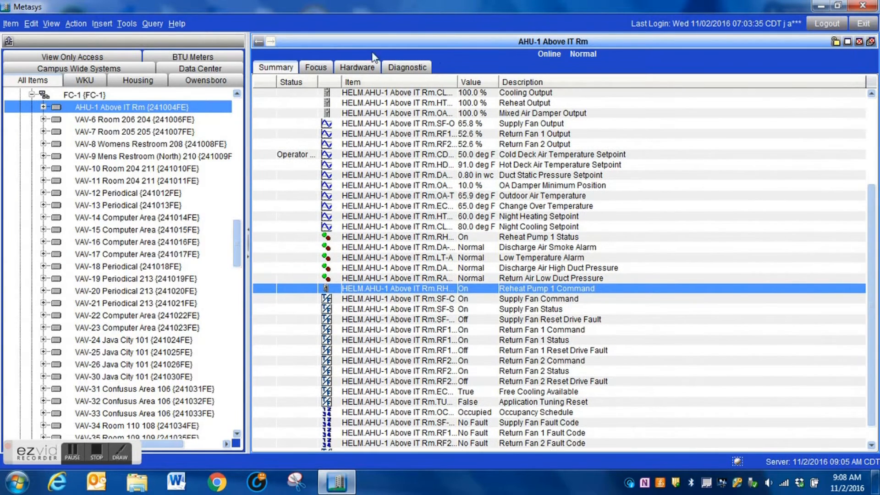
{"action": "left_click", "coordinate": [524, 103]}
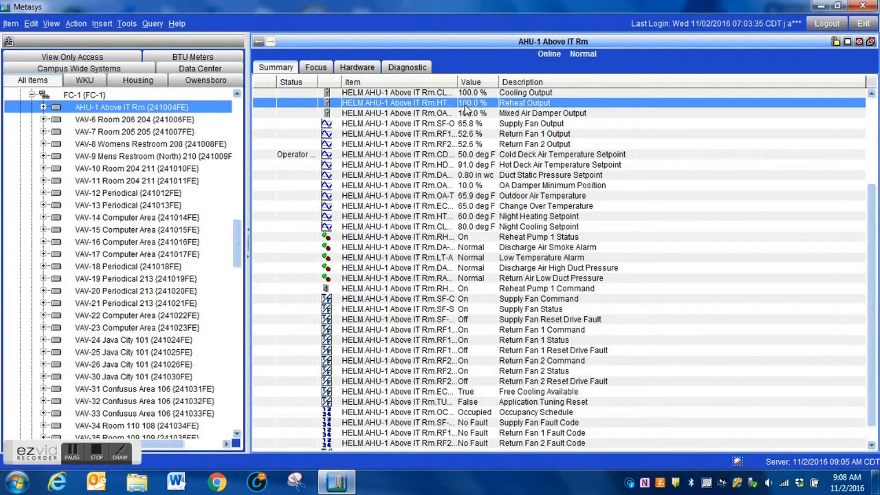
{"action": "scroll", "scroll_direction": "down", "scroll_amount": 3}
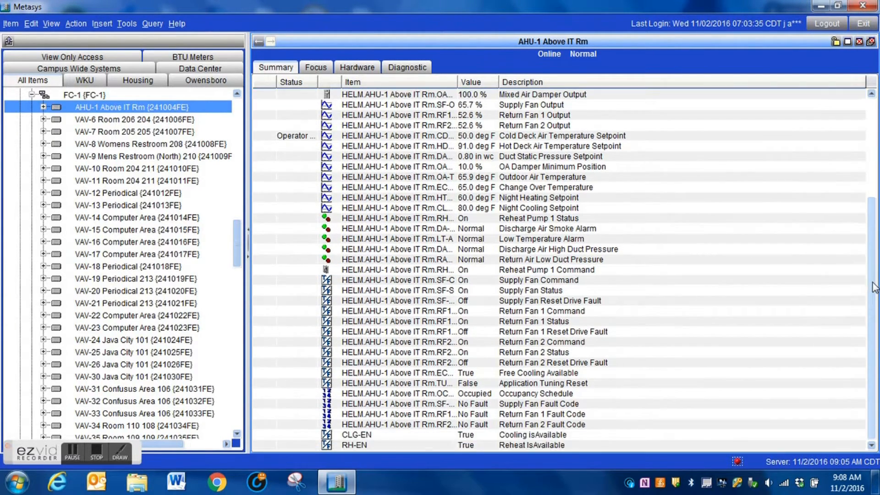
{"action": "mouse_move", "coordinate": [491, 322]}
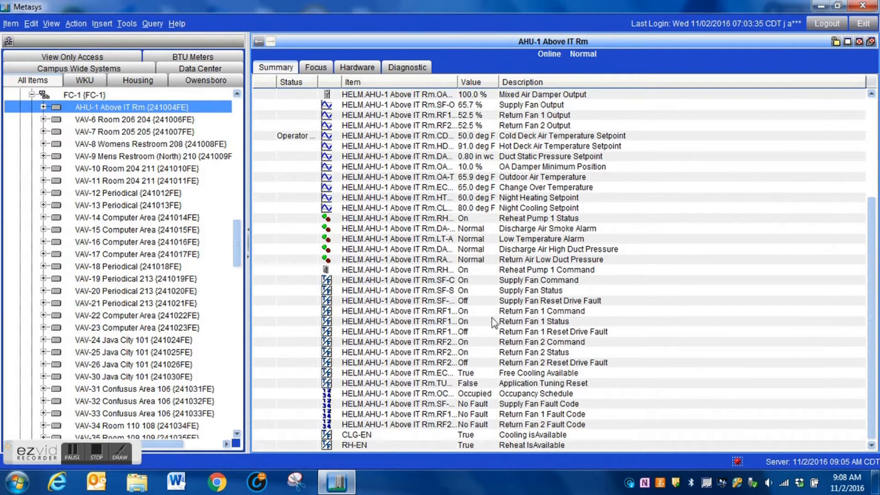
{"action": "left_click", "coordinate": [465, 444]}
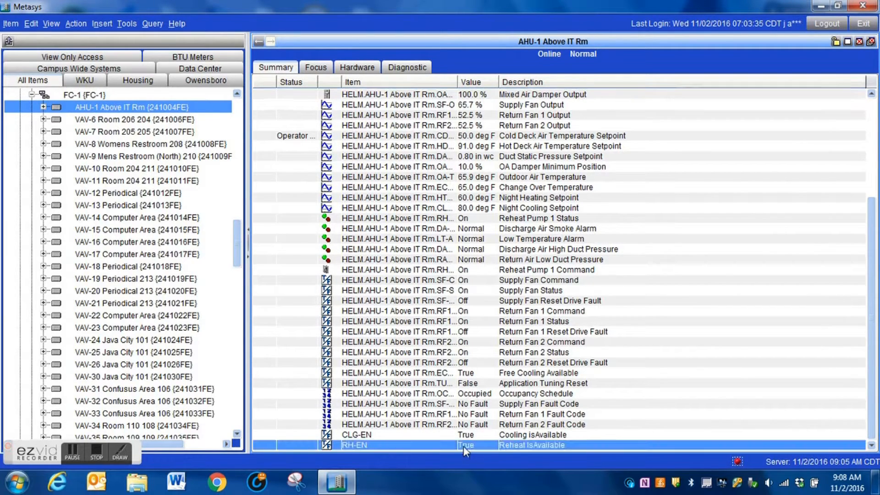
Command the AHU-1 RH-EN Reheat IsAvailable point to False.
{"action": "right_click", "coordinate": [465, 445]}
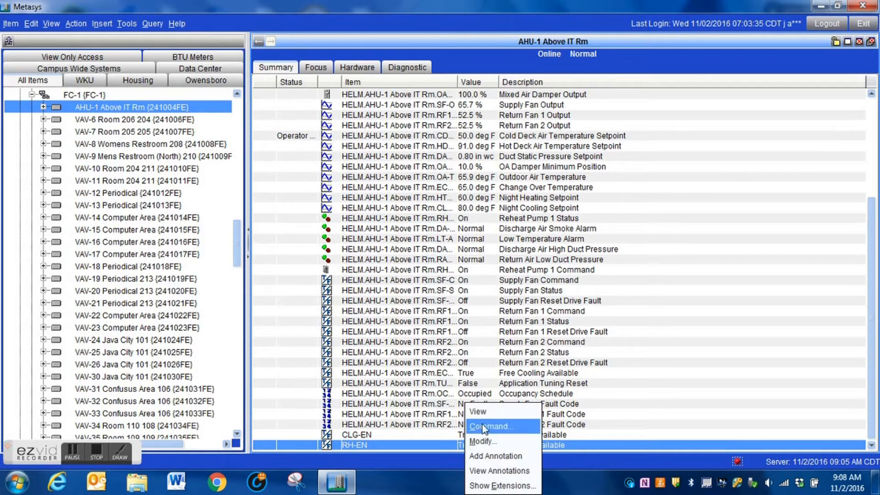
{"action": "left_click", "coordinate": [491, 426]}
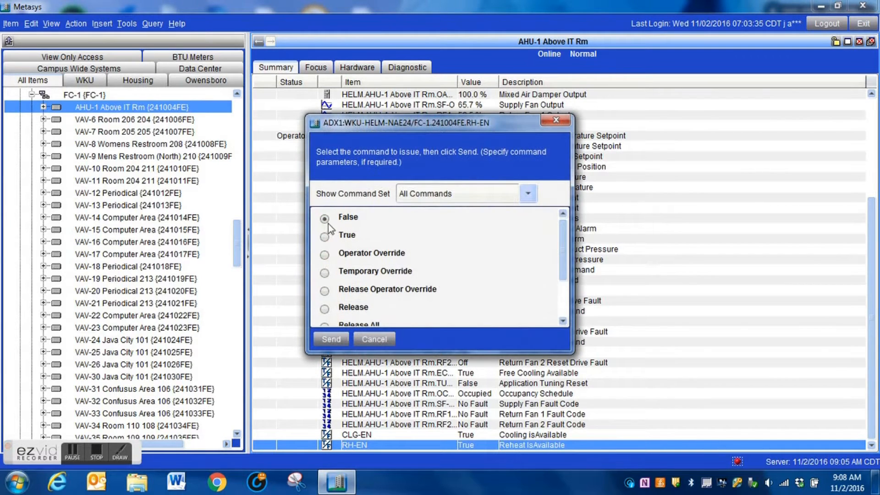
{"action": "left_click", "coordinate": [373, 339]}
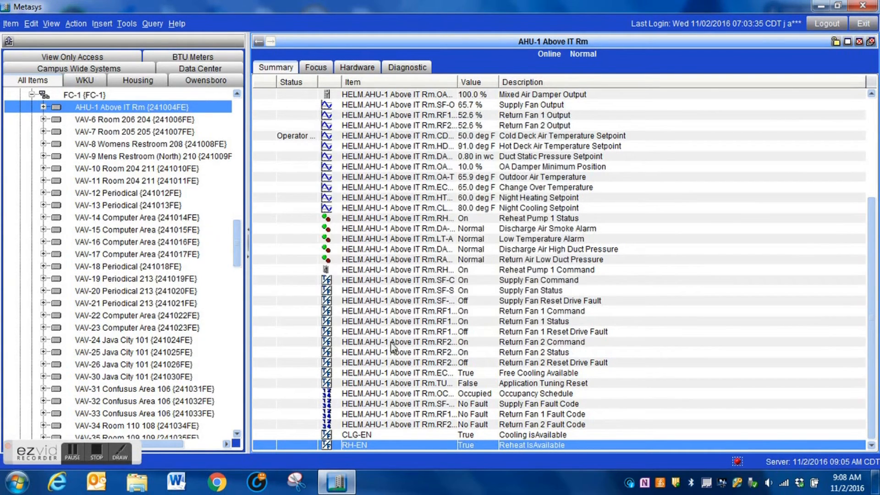
{"action": "mouse_move", "coordinate": [487, 283]}
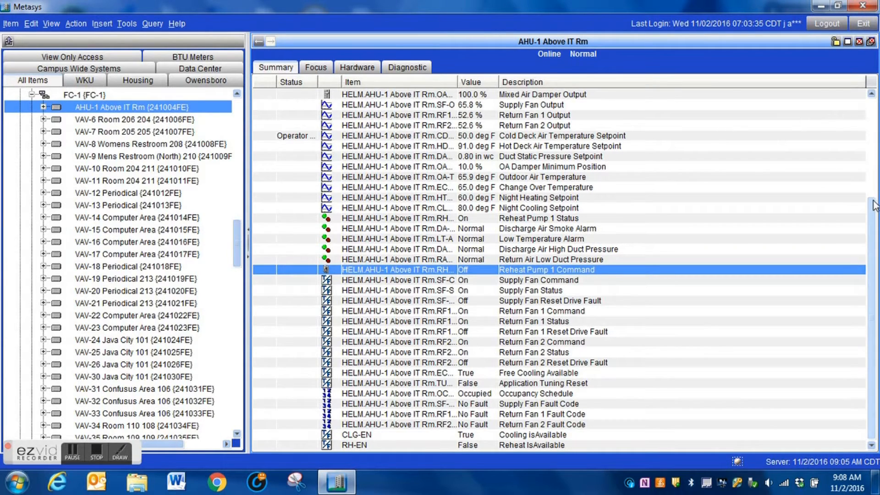
Recheck the summary to confirm Reheat Pump 1 Command and Status read Off.
{"action": "scroll", "scroll_direction": "up", "scroll_amount": 3}
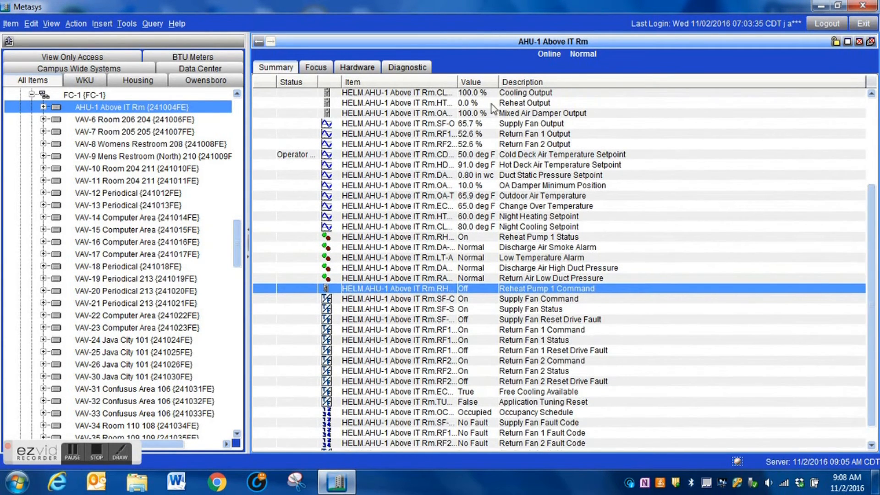
{"action": "left_click", "coordinate": [524, 103]}
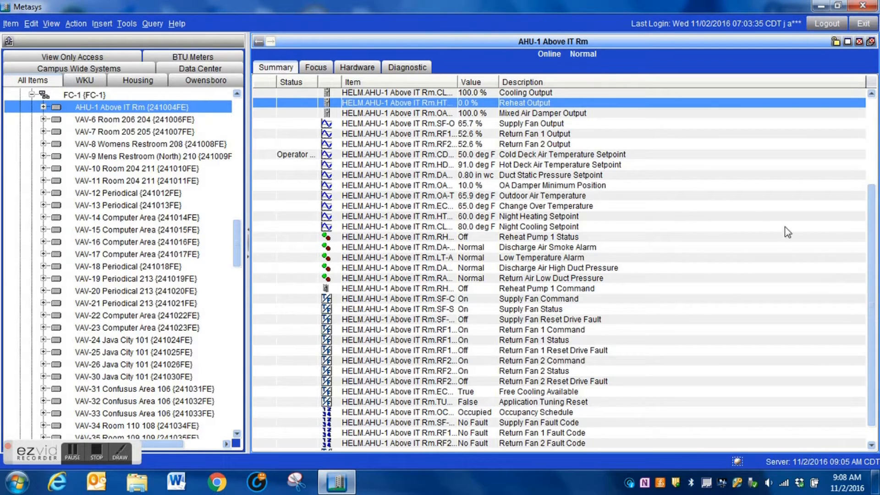
{"action": "scroll", "scroll_direction": "down", "scroll_amount": 3}
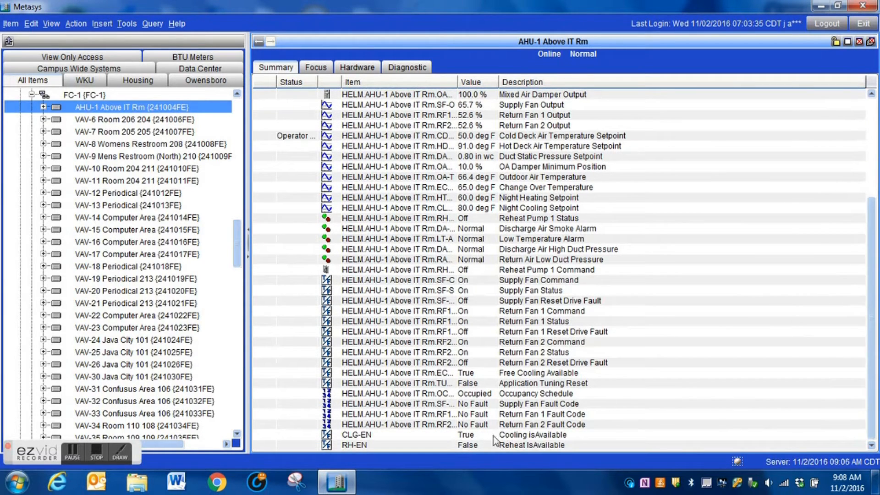
Command AHU-1's RH-EN point back to True so Reheat Pump 1 runs again.
{"action": "right_click", "coordinate": [353, 445]}
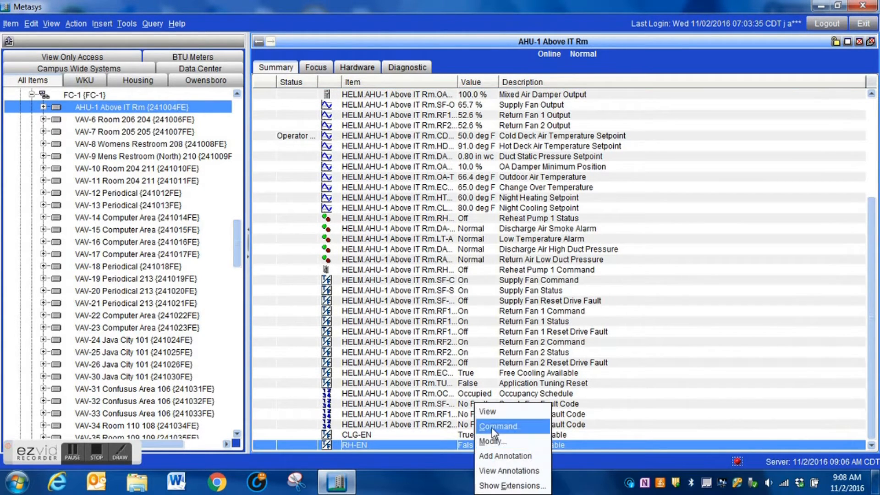
{"action": "left_click", "coordinate": [499, 426]}
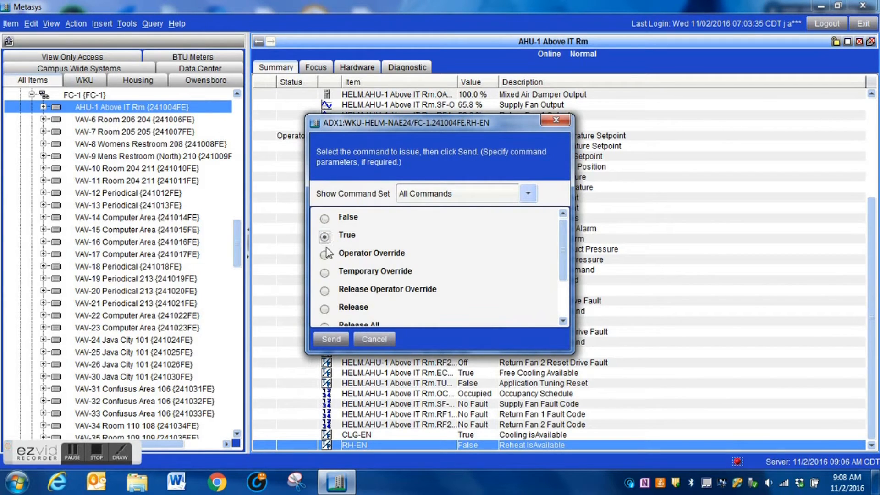
{"action": "left_click", "coordinate": [374, 339]}
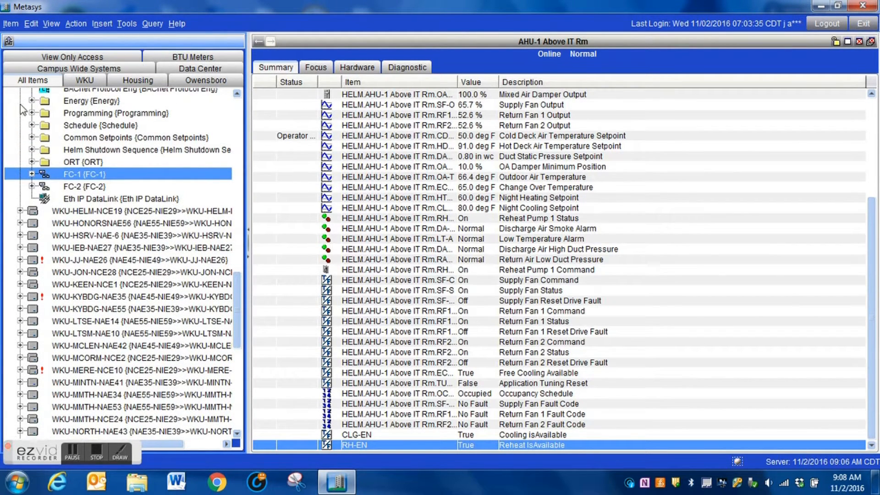
Expand and select Programming, then launch the Insert Control System wizard.
{"action": "left_click", "coordinate": [33, 113]}
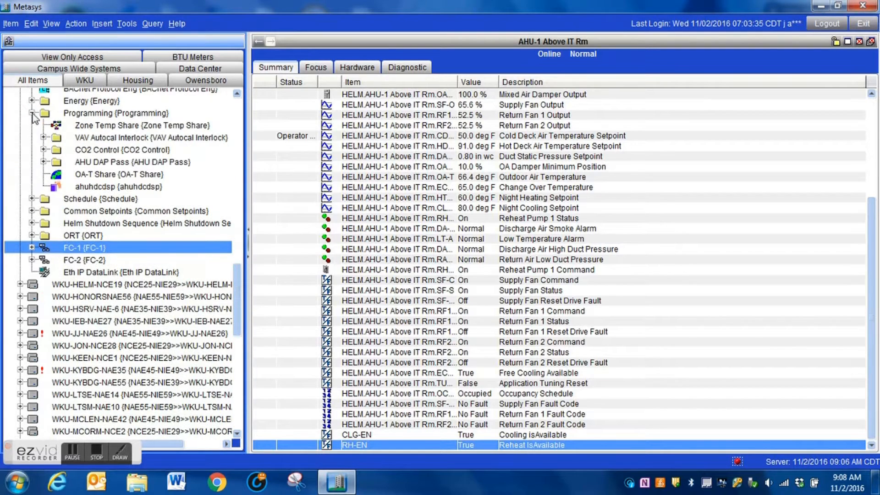
{"action": "mouse_move", "coordinate": [106, 138]}
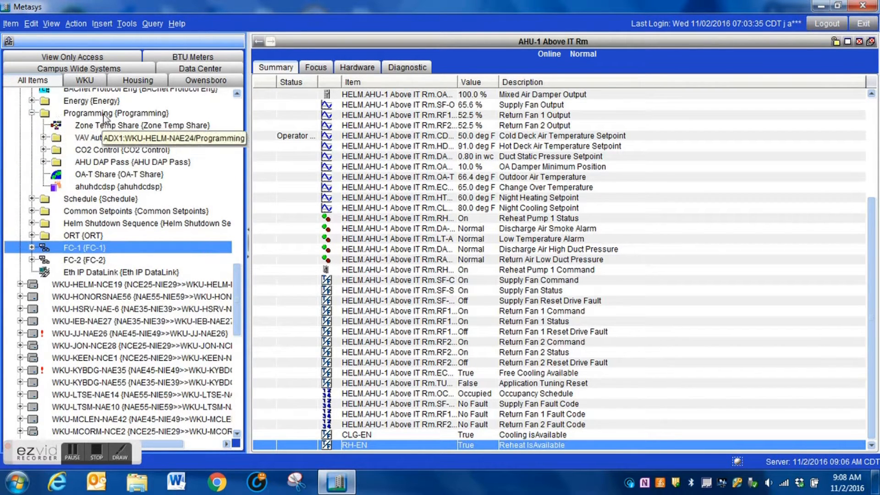
{"action": "left_click", "coordinate": [102, 23]}
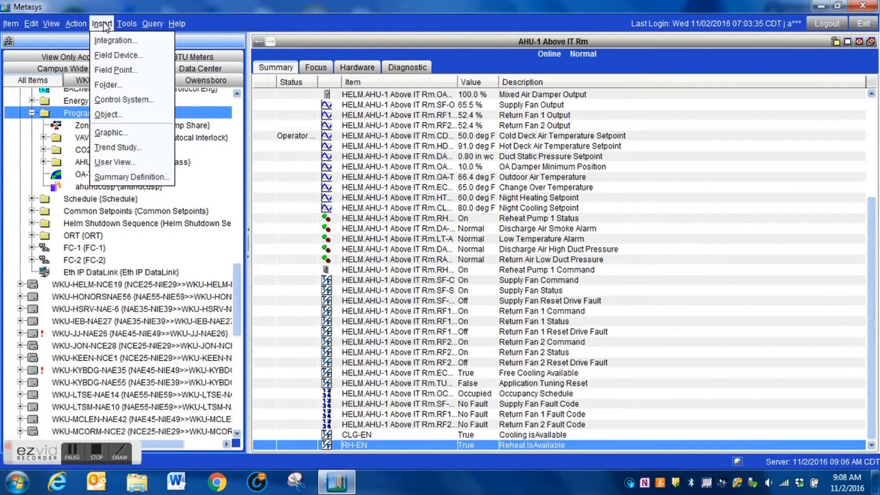
{"action": "mouse_move", "coordinate": [124, 99]}
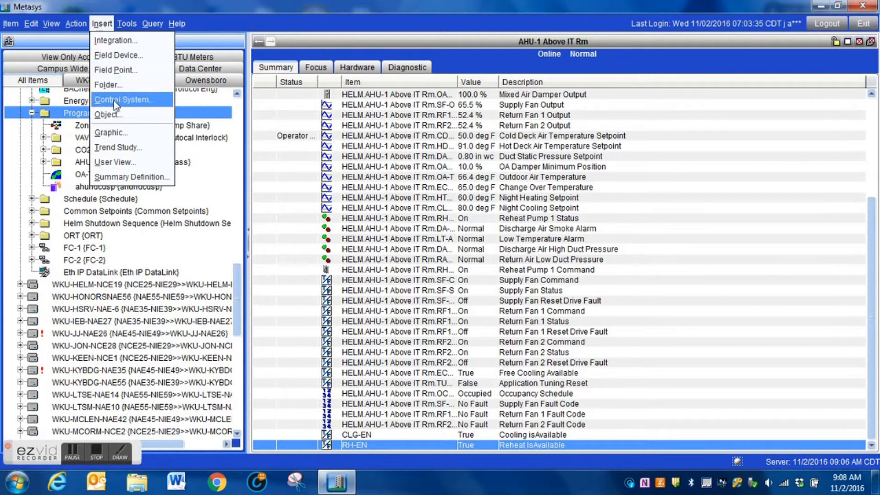
{"action": "left_click", "coordinate": [125, 99]}
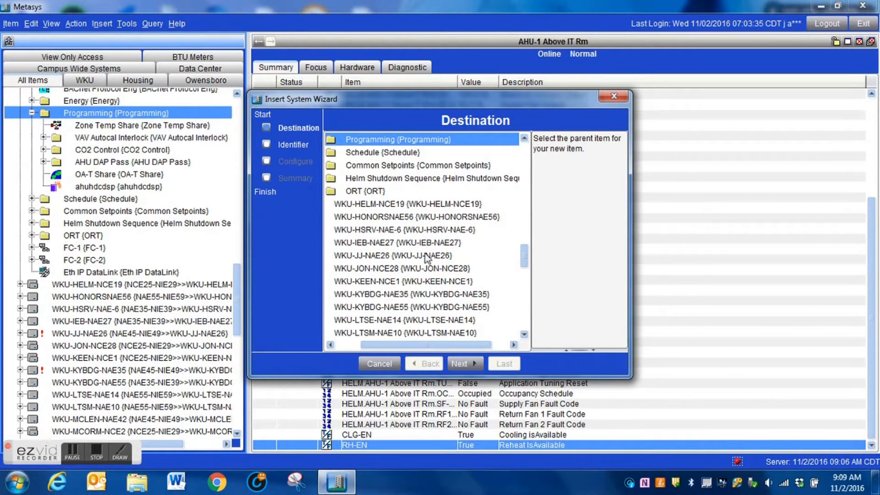
Accept Programming as destination and rename System1 to 'AHU HWP Reheat Enable'.
{"action": "left_click", "coordinate": [461, 363]}
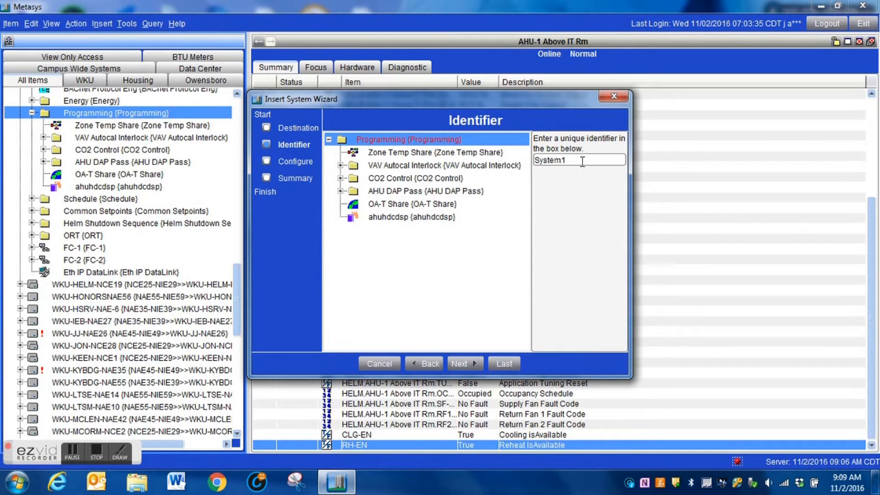
{"action": "triple_click", "coordinate": [578, 160]}
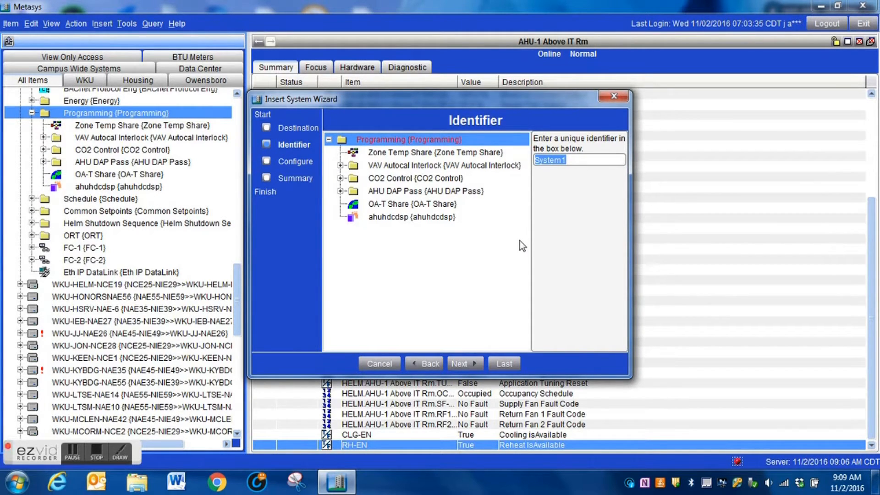
{"action": "type", "text": "AHU"}
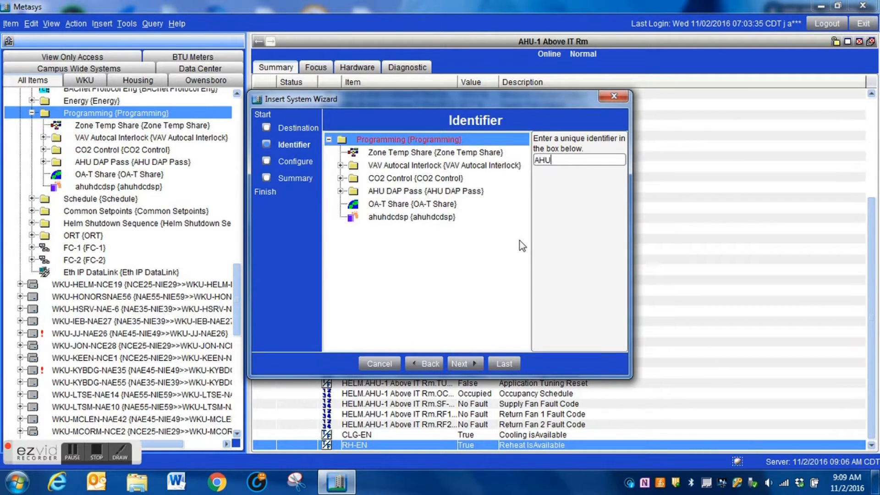
{"action": "type", "text": "HW"}
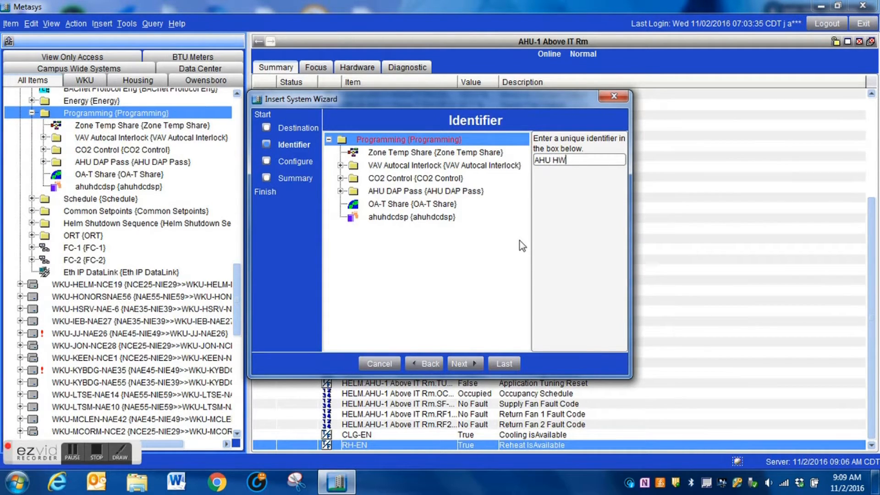
{"action": "type", "text": "P"}
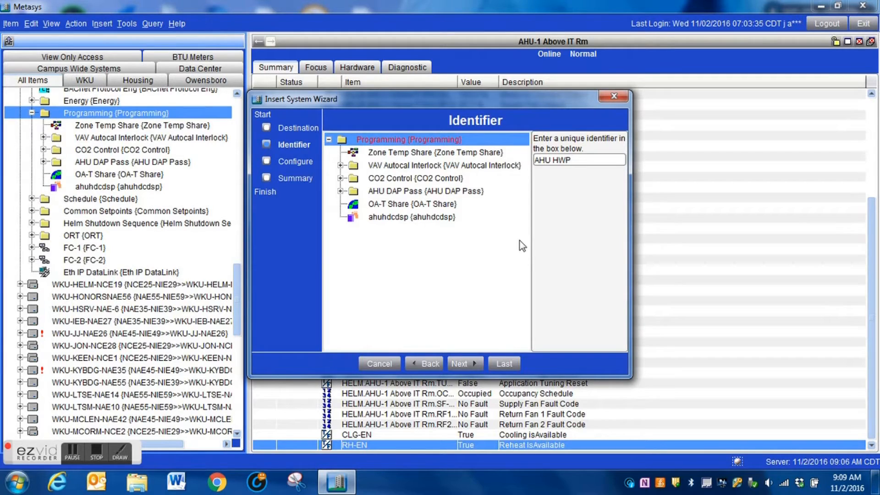
{"action": "type", "text": "Rehea"}
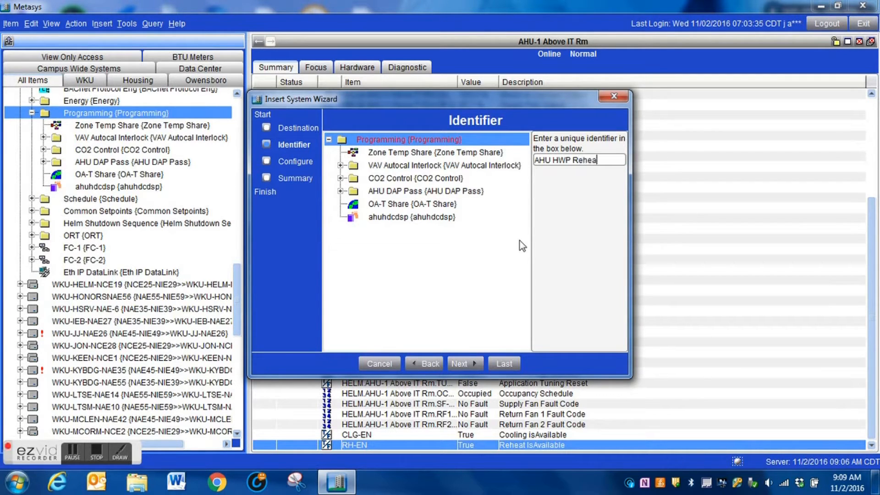
{"action": "type", "text": "t Ena"}
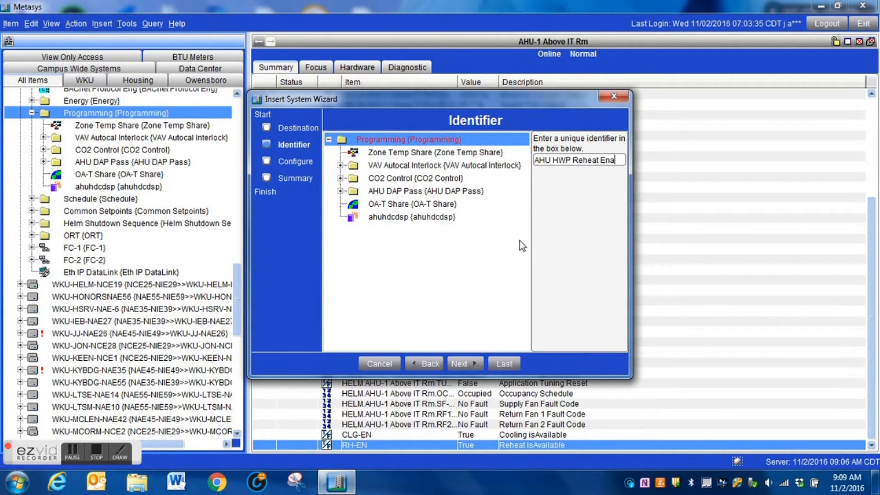
{"action": "type", "text": "ble"}
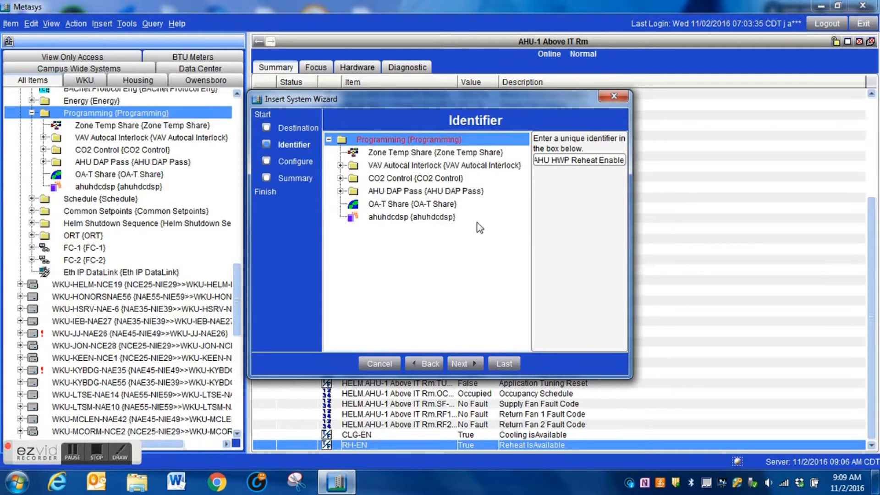
Step through Configure and finish the wizard without adding extensions.
{"action": "left_click", "coordinate": [461, 364]}
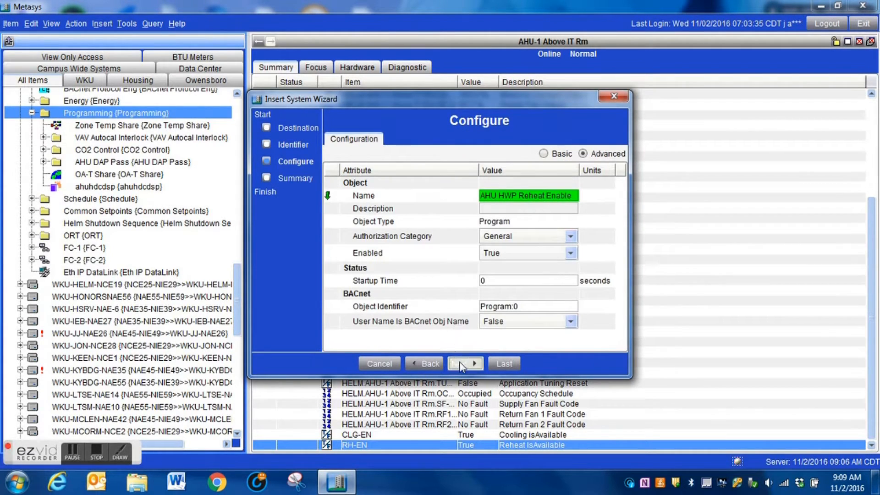
{"action": "left_click", "coordinate": [465, 363]}
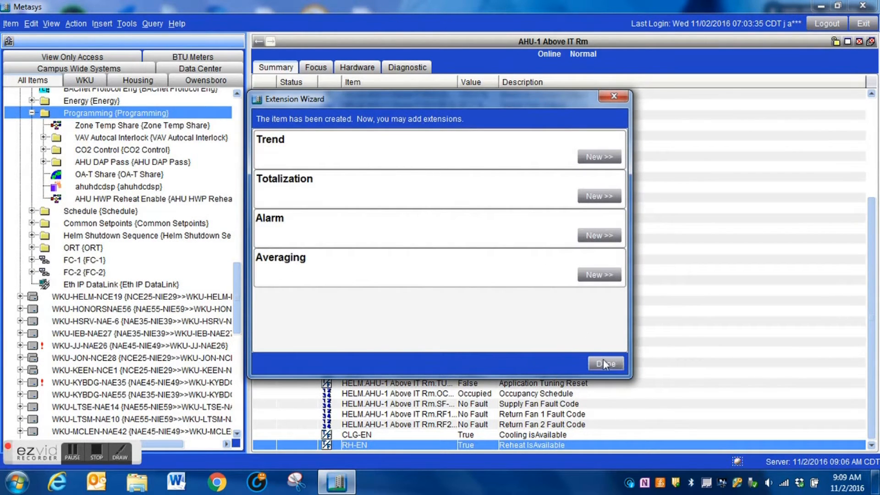
{"action": "left_click", "coordinate": [605, 363]}
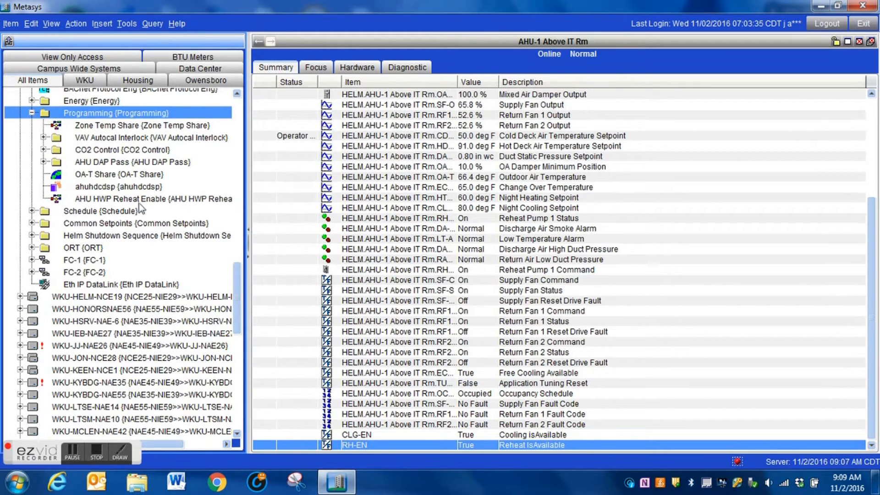
{"action": "mouse_move", "coordinate": [151, 199]}
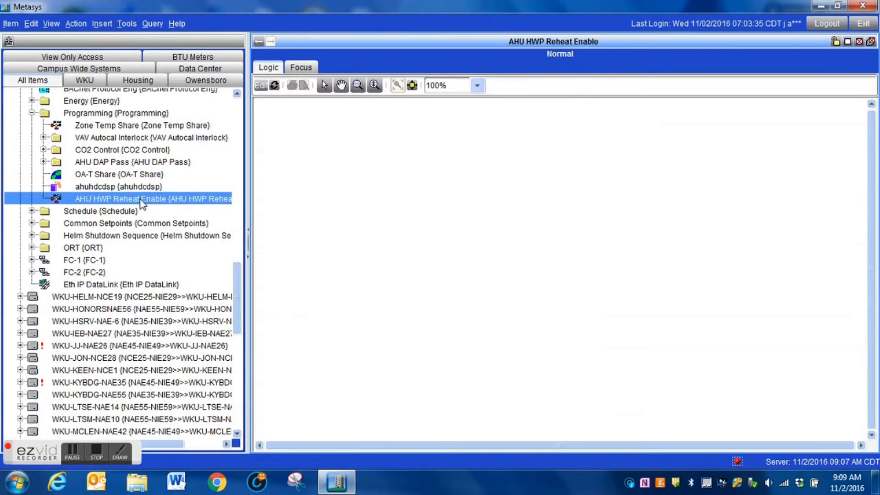
{"action": "mouse_move", "coordinate": [308, 315]}
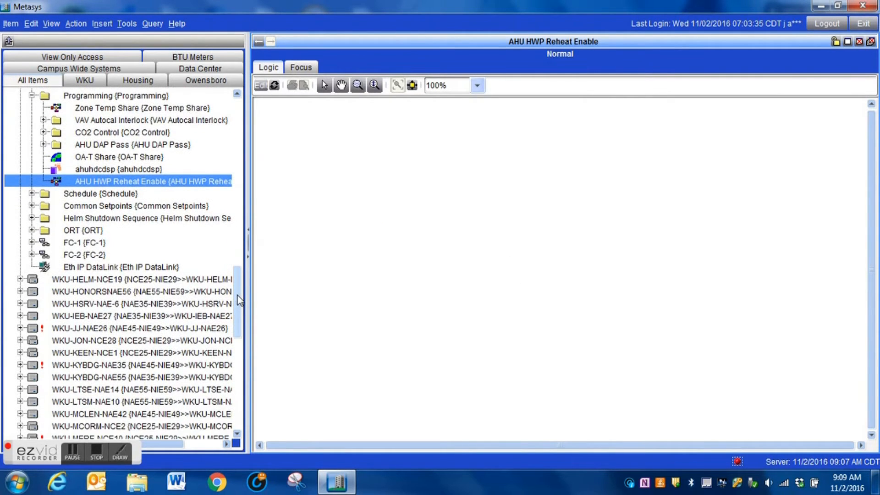
{"action": "mouse_move", "coordinate": [263, 85]}
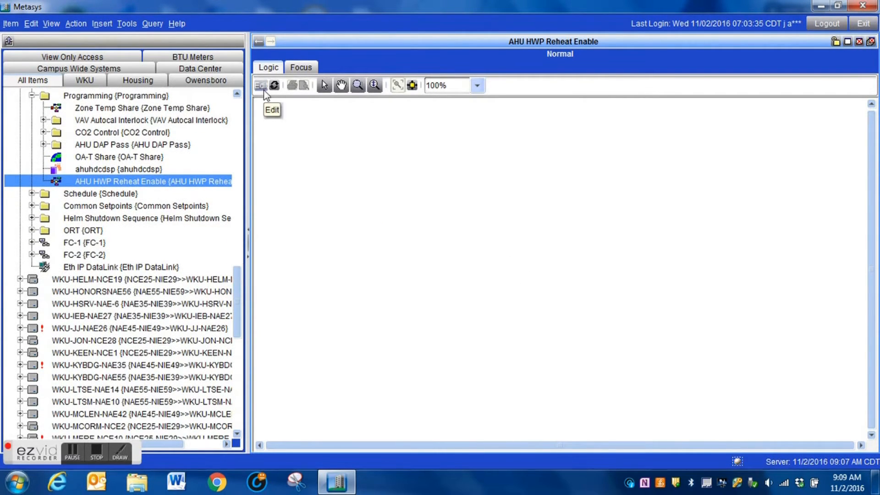
Put the AHU HWP Reheat Enable Logic tab into edit mode.
{"action": "left_click", "coordinate": [261, 85]}
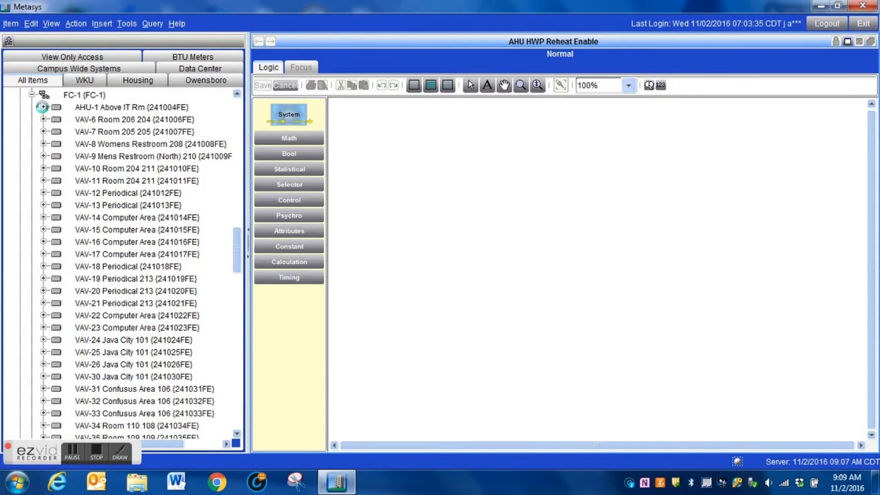
Add AHU-1's RH-EN point to the canvas as an Output Ref block.
{"action": "left_click", "coordinate": [43, 107]}
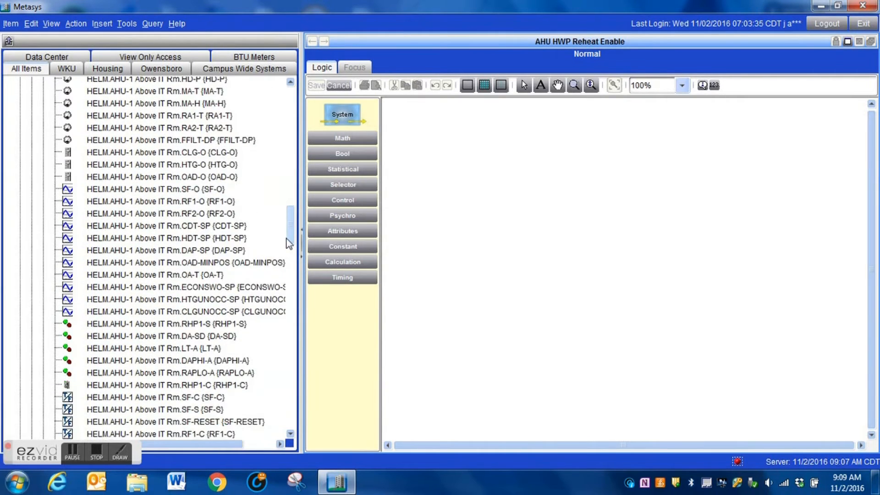
{"action": "scroll", "scroll_direction": "down", "scroll_amount": 3}
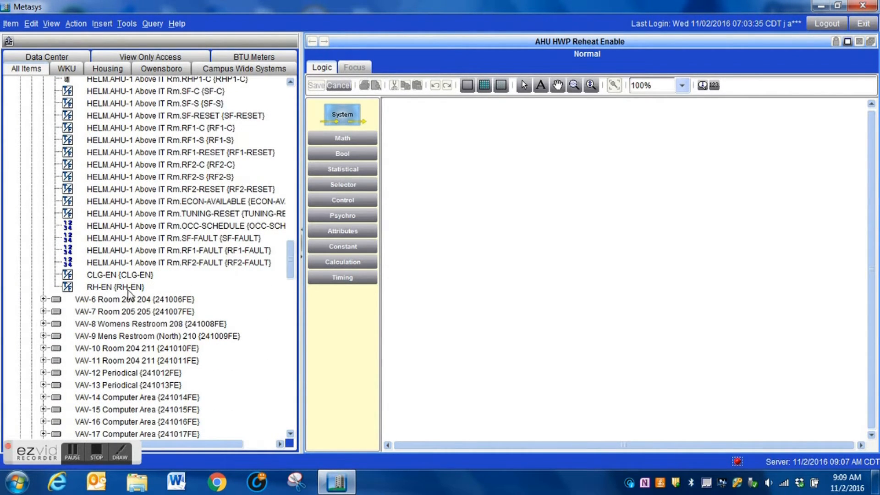
{"action": "left_click", "coordinate": [116, 287]}
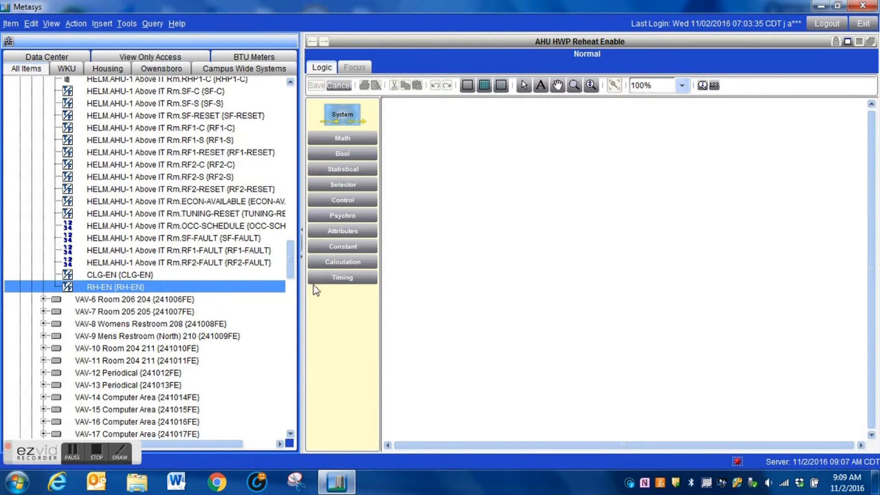
{"action": "left_click", "coordinate": [342, 230]}
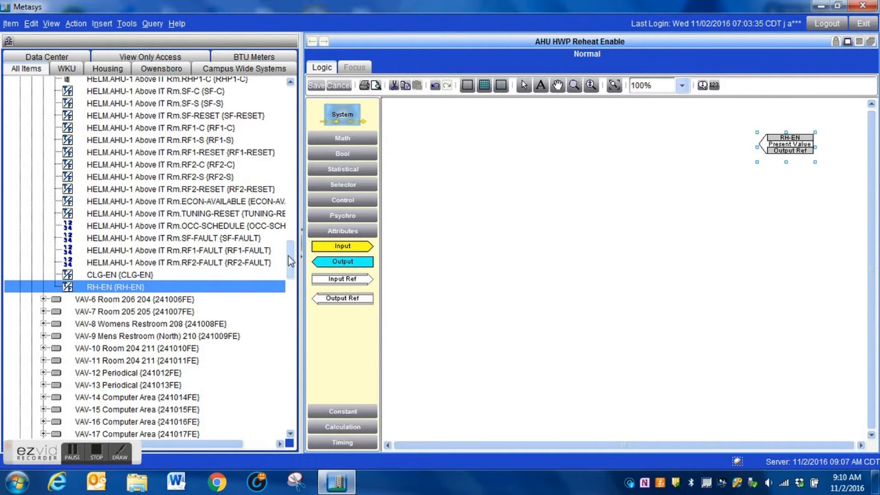
{"action": "scroll", "scroll_direction": "down", "scroll_amount": 3}
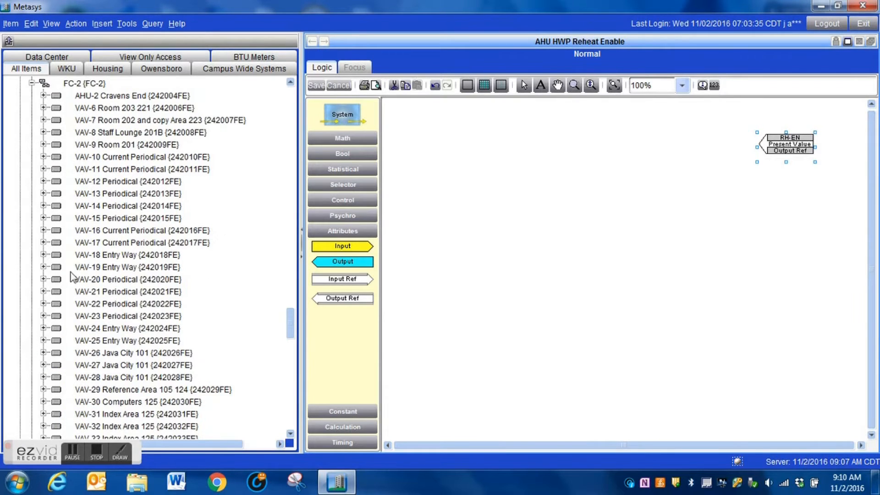
Add AHU-2 Cravens End's RH-EN point as a second Output Ref block.
{"action": "left_click", "coordinate": [42, 95]}
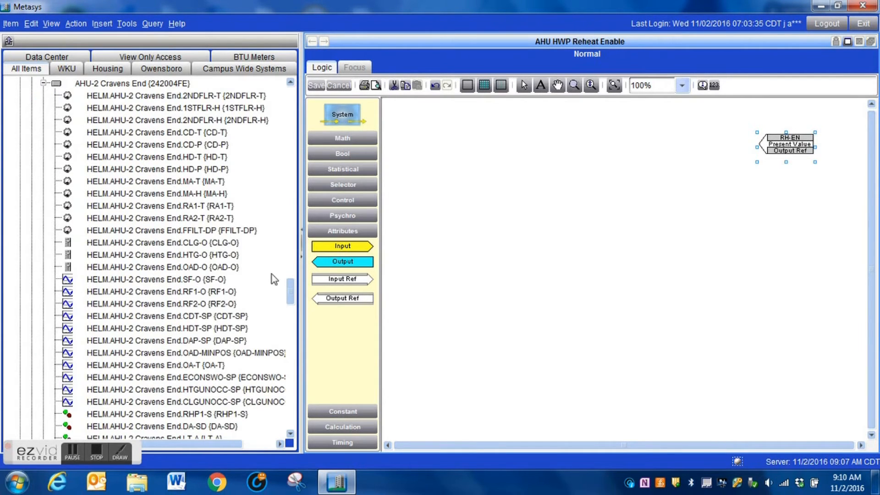
{"action": "scroll", "scroll_direction": "down", "scroll_amount": 3}
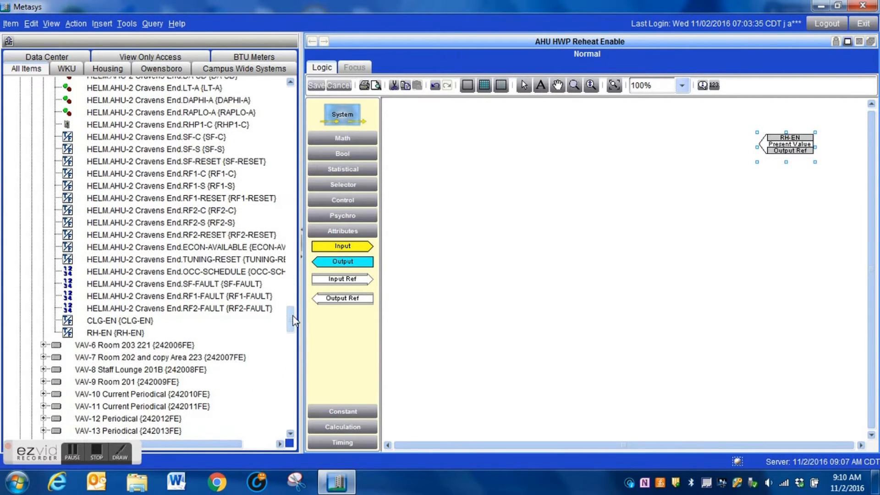
{"action": "left_click", "coordinate": [114, 332]}
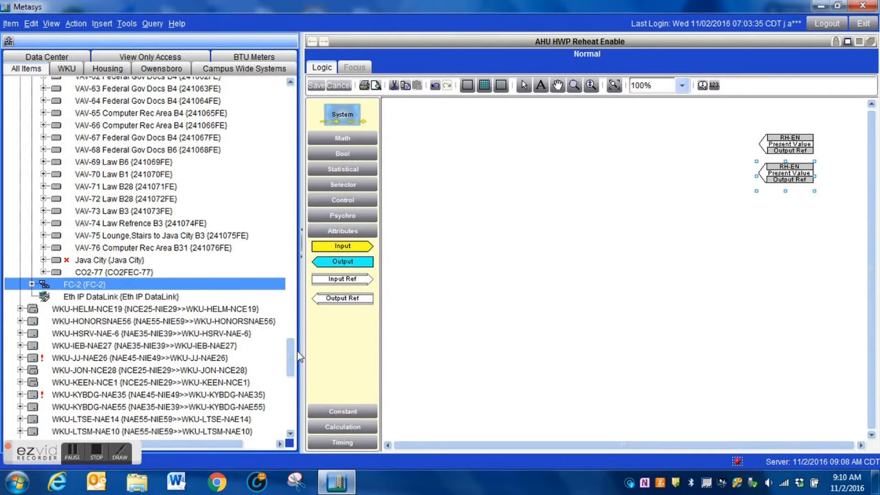
{"action": "scroll", "scroll_direction": "down", "scroll_amount": 3}
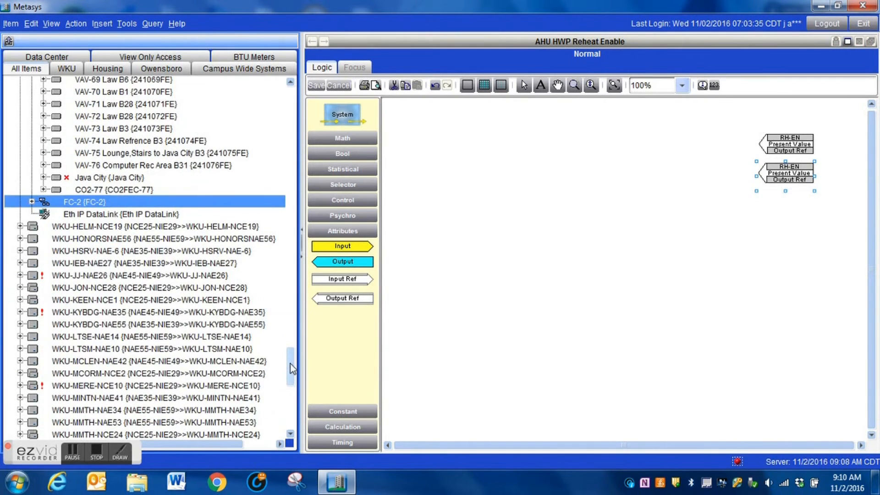
Place Helm.HW SYS.HWSYS-EN at the canvas upper left as an Input Ref block.
{"action": "left_click", "coordinate": [20, 227]}
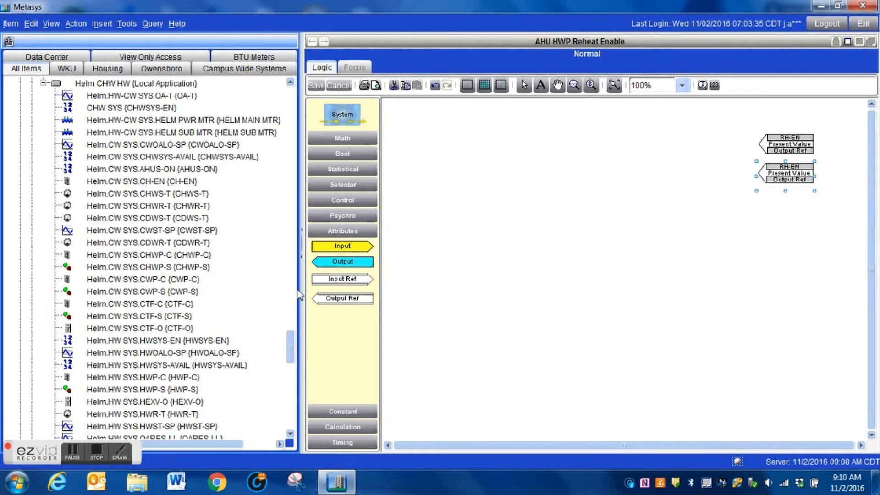
{"action": "scroll", "scroll_direction": "down", "scroll_amount": 3}
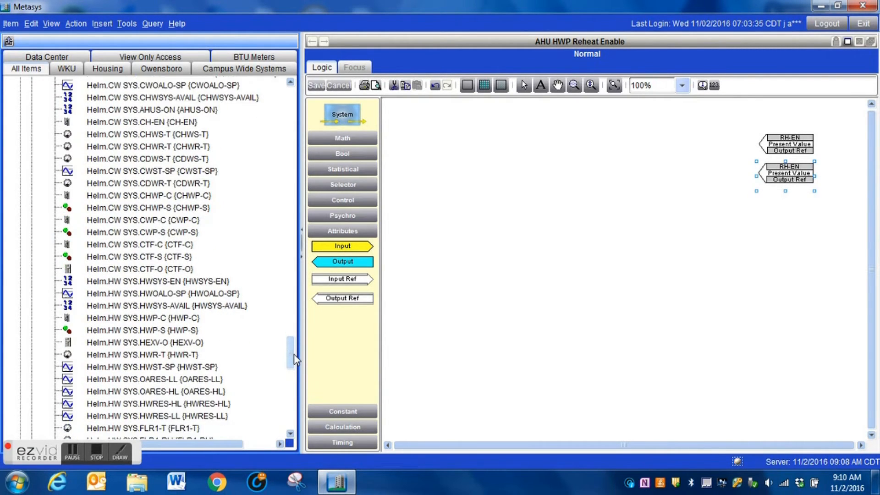
{"action": "scroll", "scroll_direction": "down", "scroll_amount": 3}
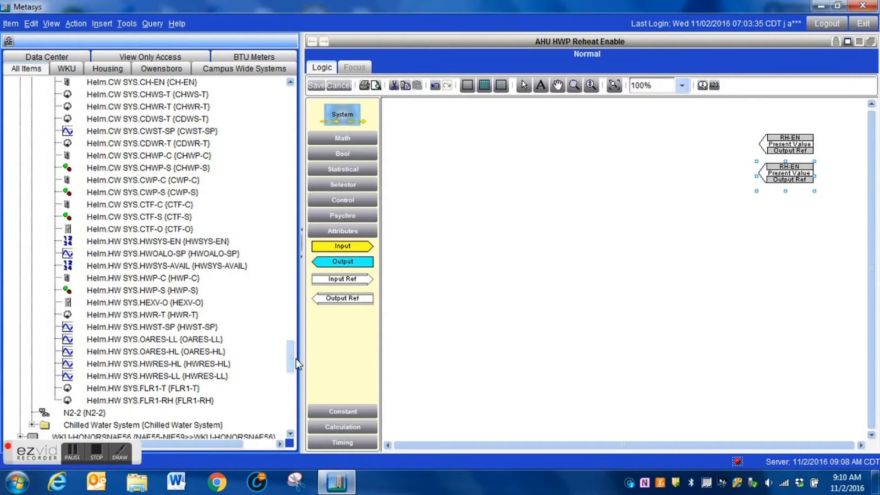
{"action": "scroll", "scroll_direction": "down", "scroll_amount": 3}
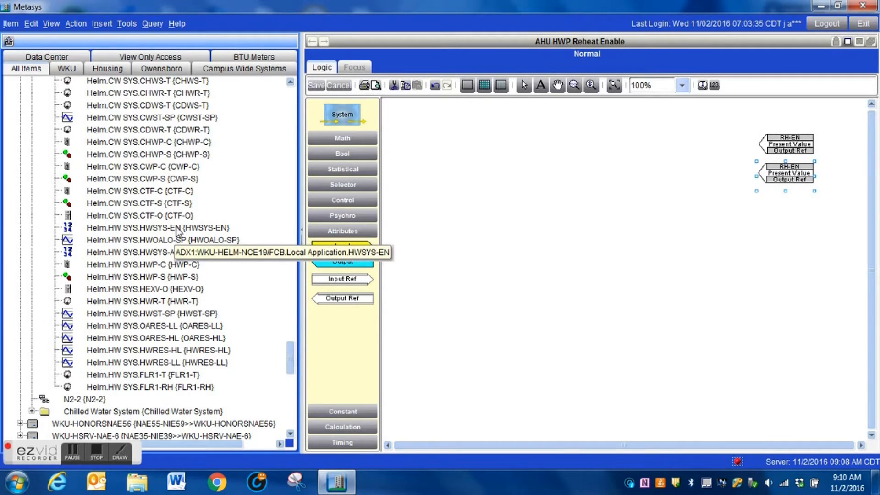
{"action": "left_click", "coordinate": [157, 228]}
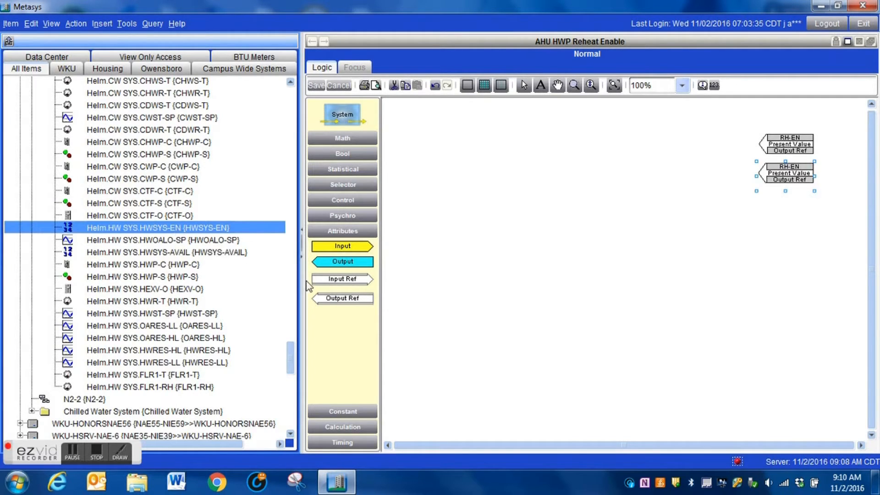
{"action": "mouse_move", "coordinate": [482, 212]}
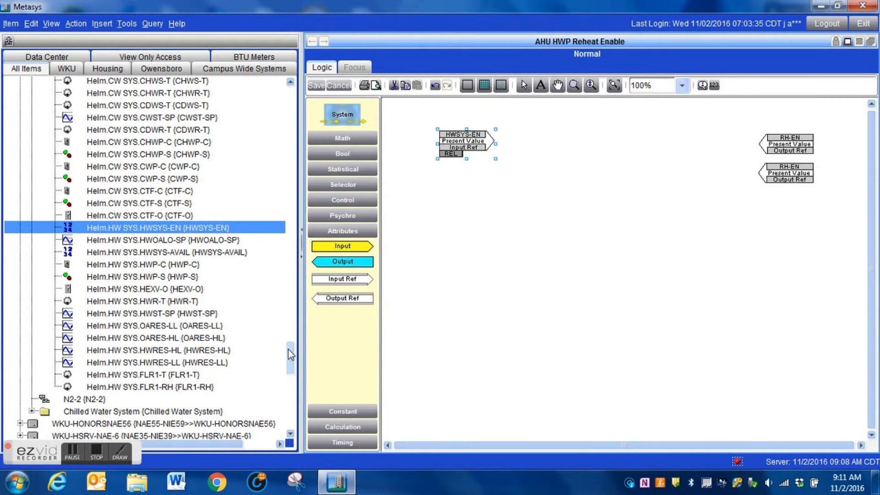
{"action": "scroll", "scroll_direction": "up", "scroll_amount": 3}
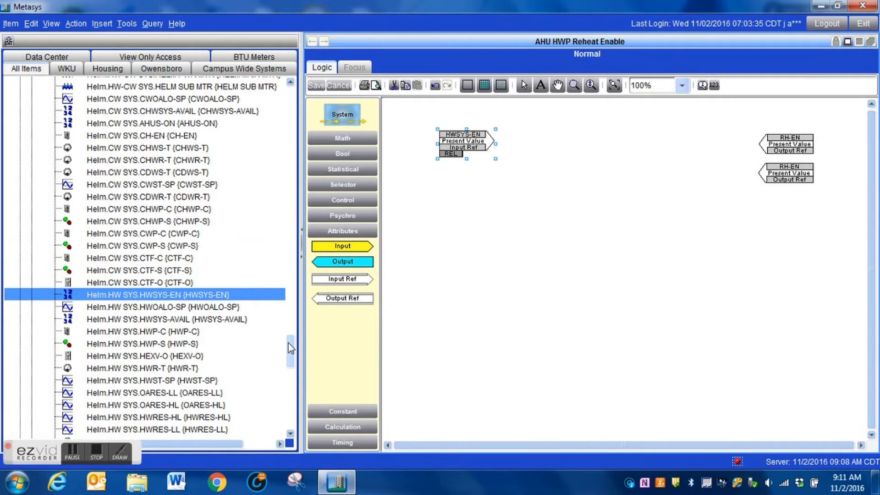
{"action": "scroll", "scroll_direction": "up", "scroll_amount": 3}
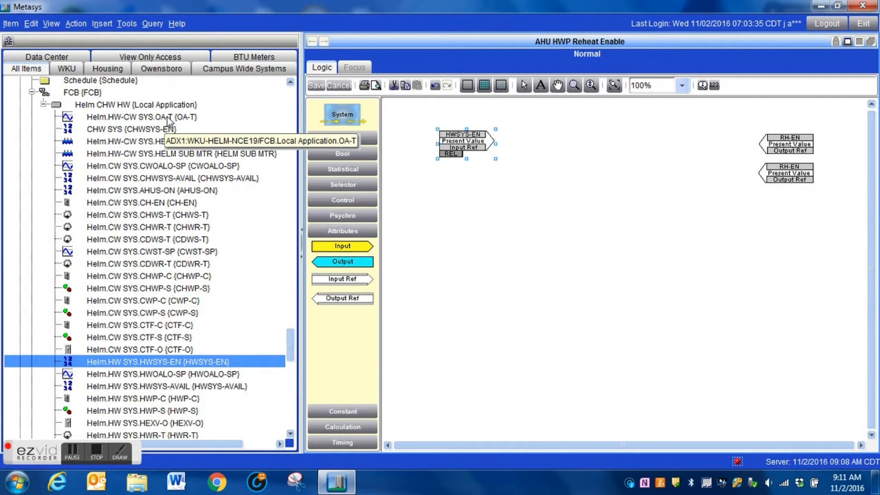
{"action": "mouse_move", "coordinate": [162, 349]}
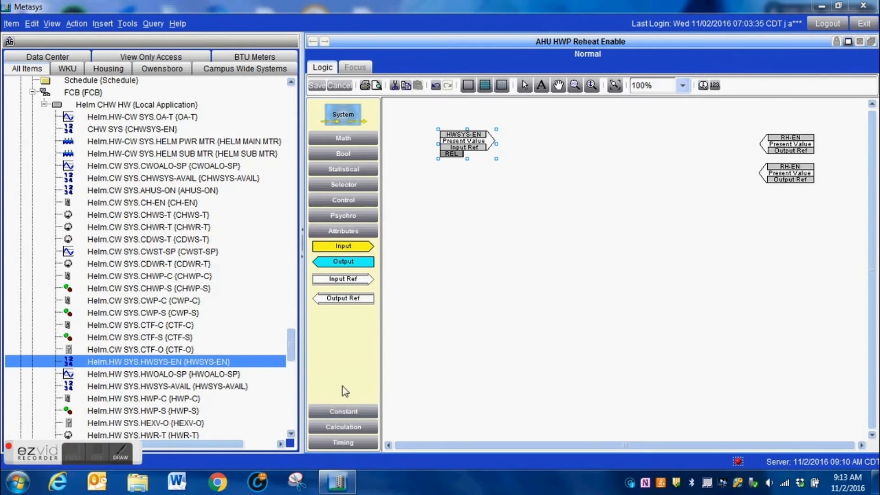
{"action": "mouse_move", "coordinate": [350, 360]}
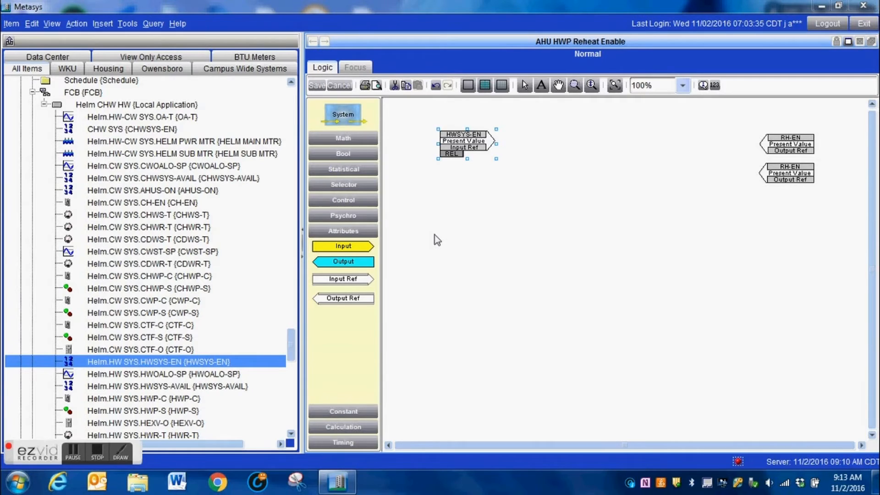
{"action": "mouse_move", "coordinate": [177, 125]}
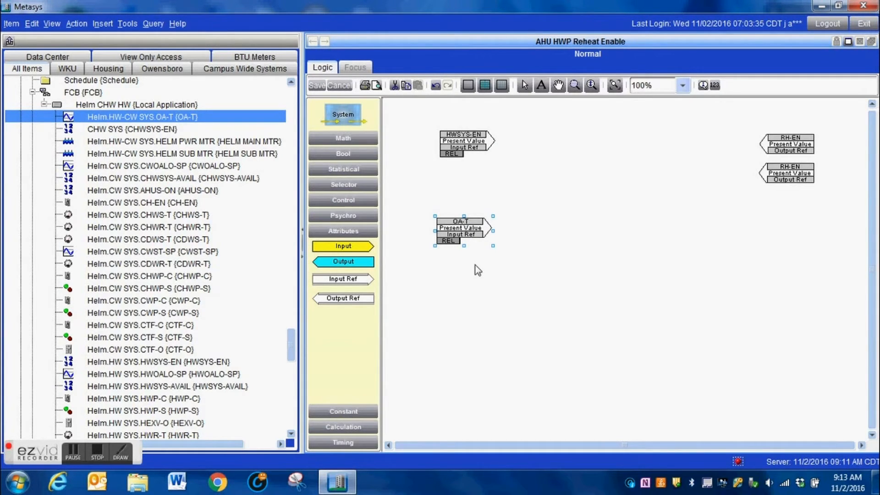
{"action": "mouse_move", "coordinate": [453, 254]}
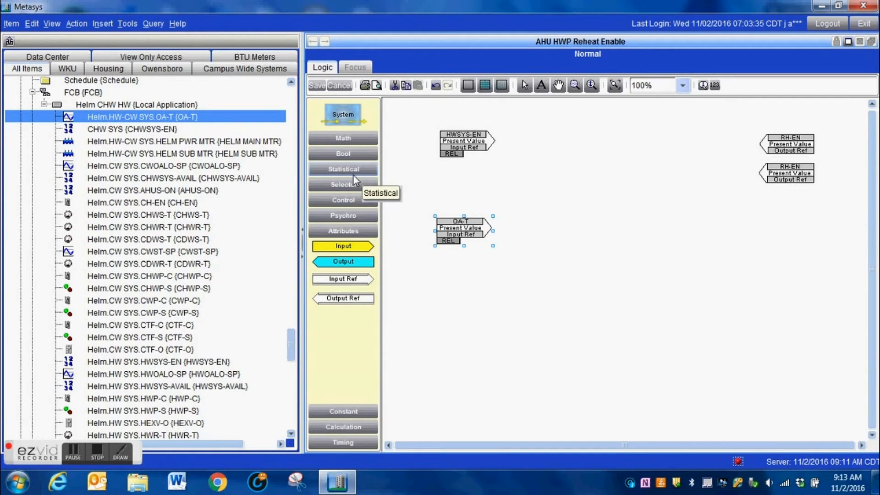
{"action": "mouse_move", "coordinate": [343, 185]}
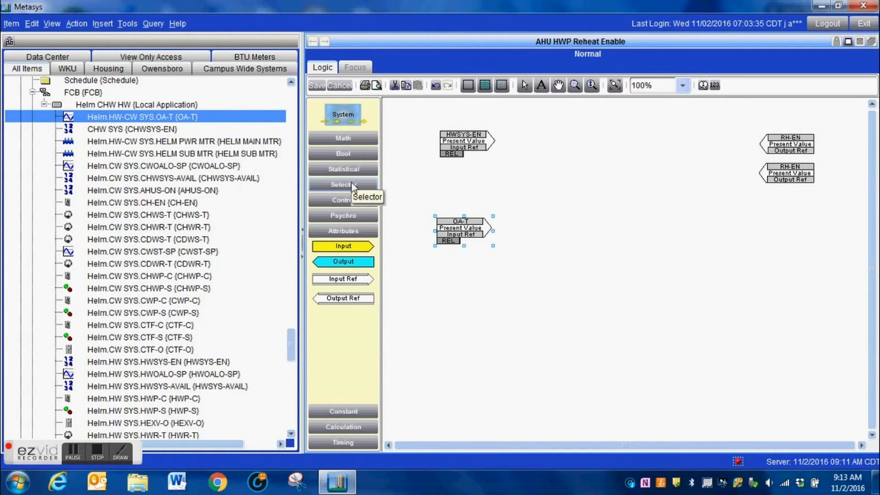
{"action": "mouse_move", "coordinate": [358, 247]}
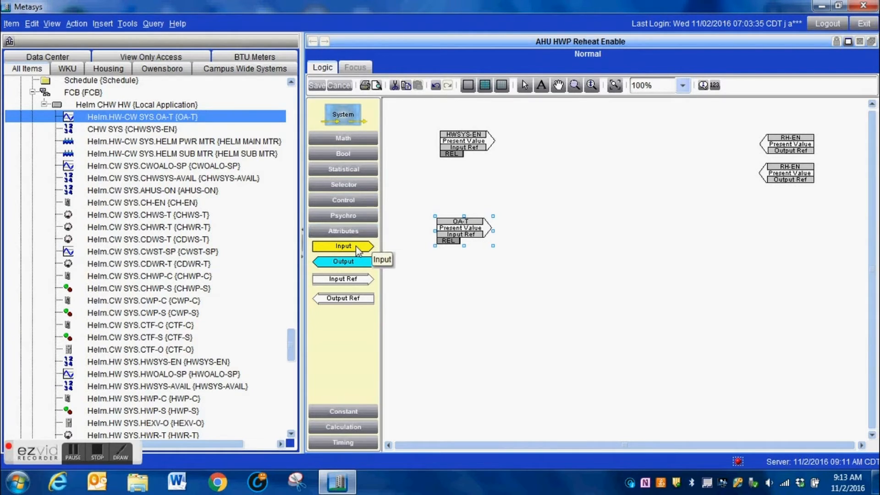
{"action": "mouse_move", "coordinate": [365, 312]}
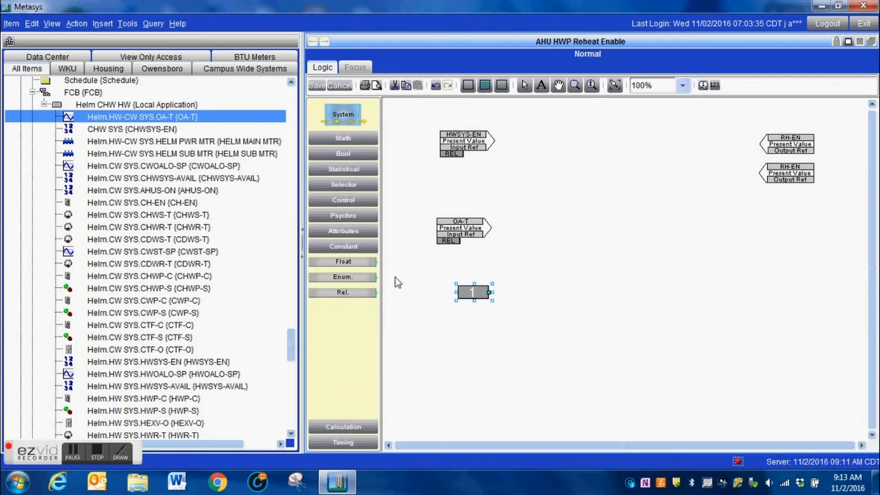
{"action": "mouse_move", "coordinate": [455, 275]}
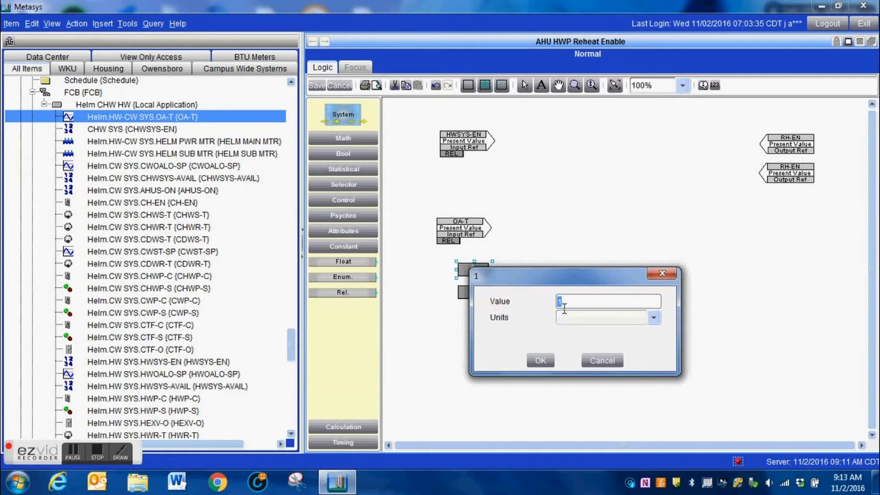
Set the constant below OA-T to value 40 with blank units.
{"action": "type", "text": "40"}
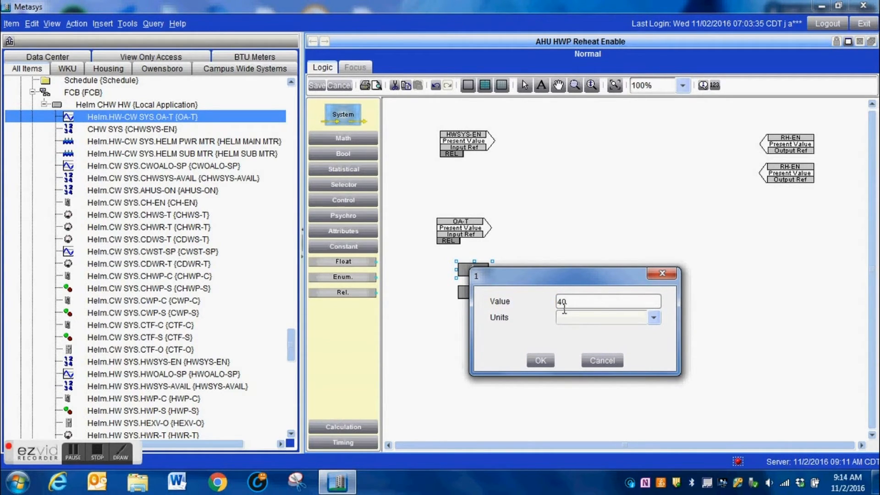
{"action": "left_click", "coordinate": [653, 318]}
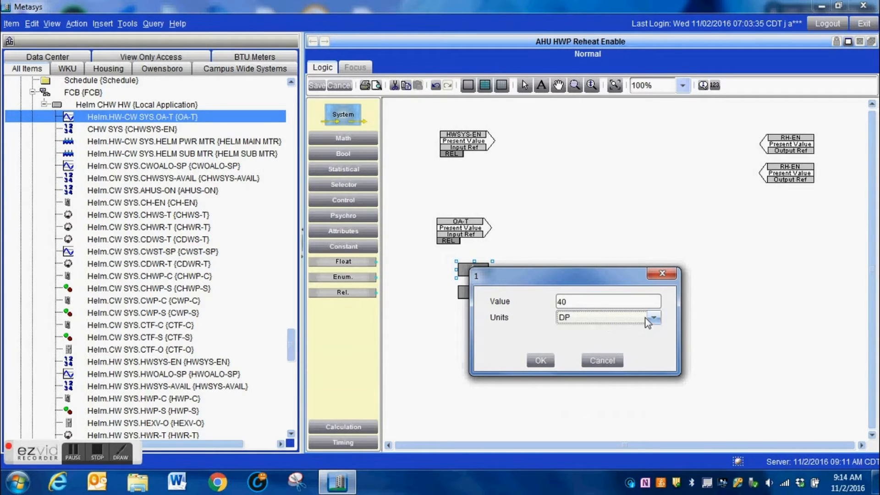
{"action": "left_click", "coordinate": [651, 318]}
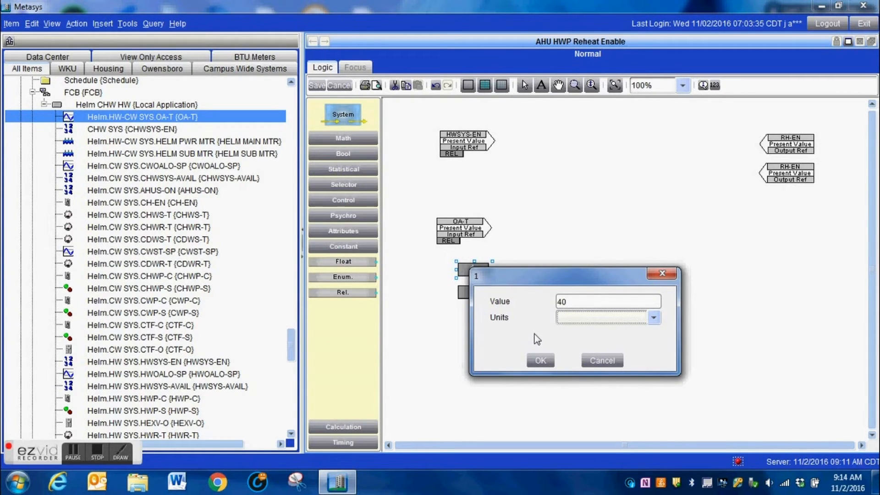
{"action": "mouse_move", "coordinate": [533, 339]}
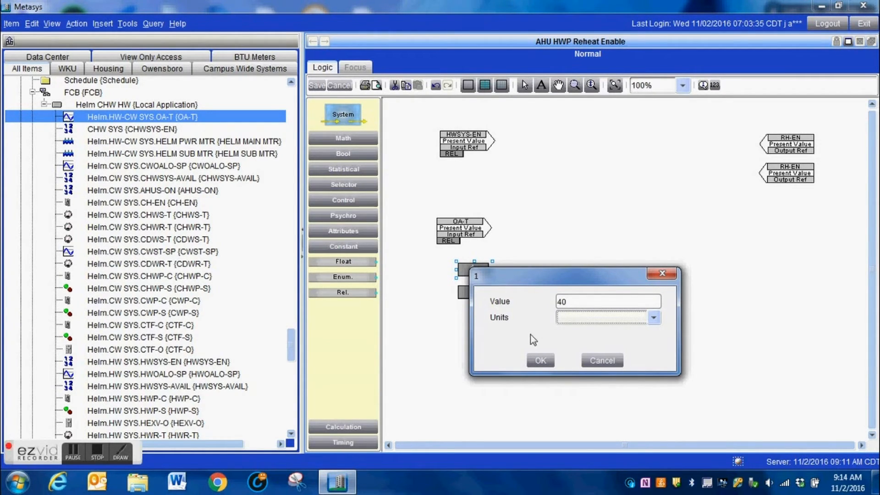
{"action": "mouse_move", "coordinate": [552, 330]}
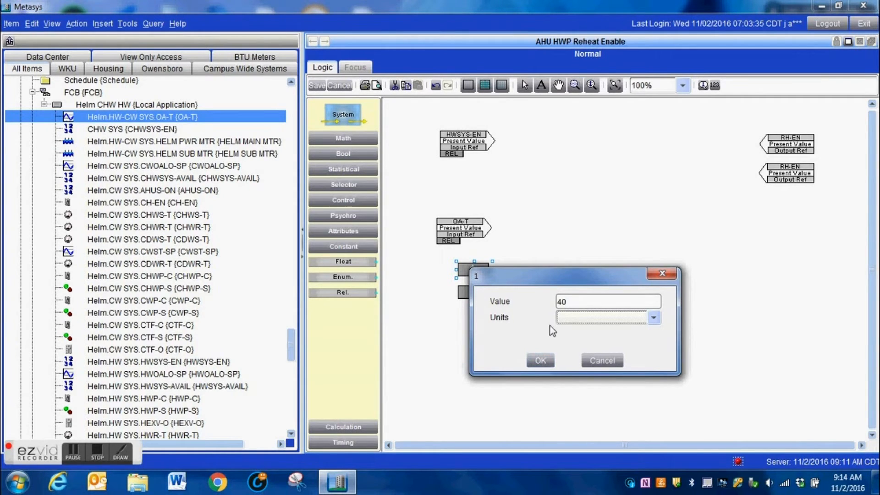
{"action": "left_click", "coordinate": [540, 361]}
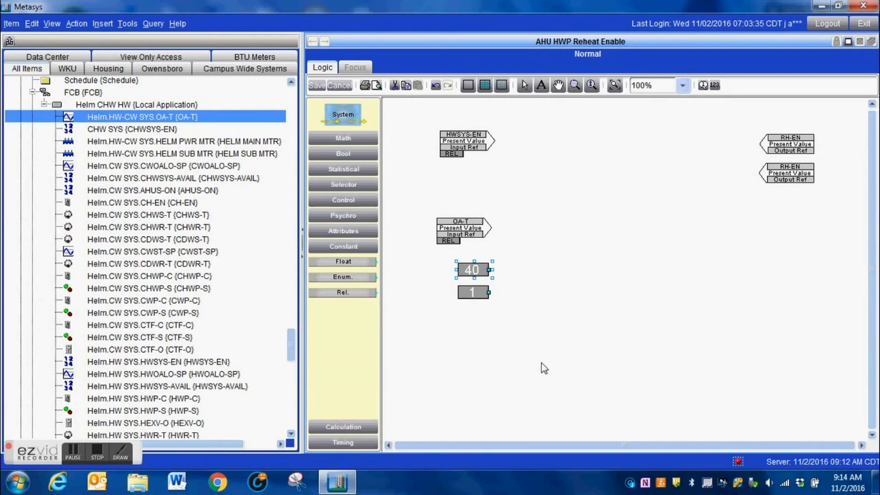
{"action": "mouse_move", "coordinate": [343, 231]}
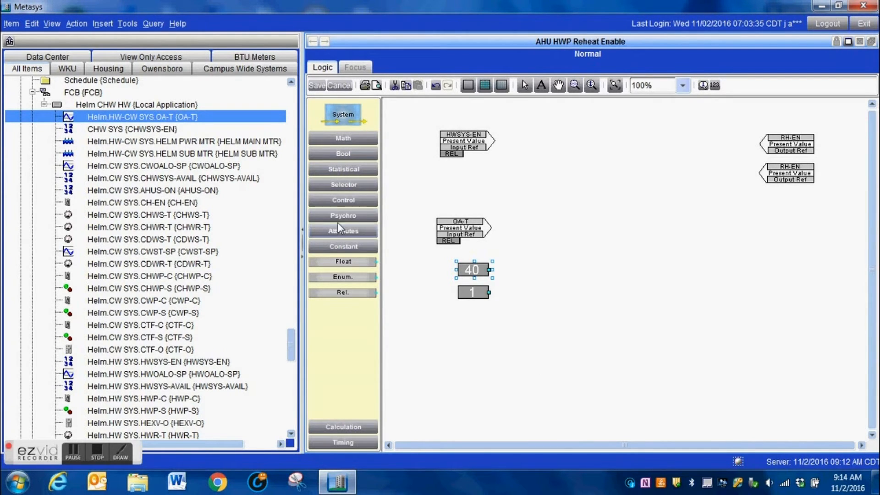
{"action": "mouse_move", "coordinate": [343, 170]}
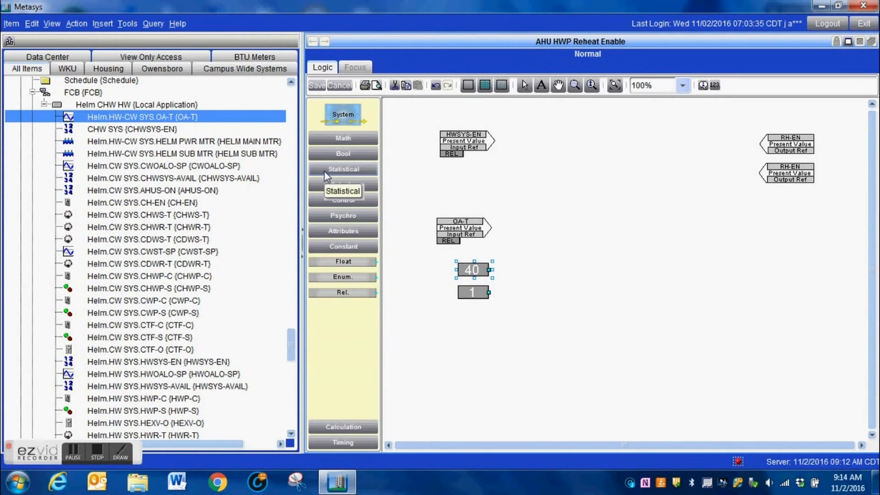
Place a greater-than comparator and wire OA-T, constant 40 and constant 1 into it.
{"action": "left_click", "coordinate": [343, 169]}
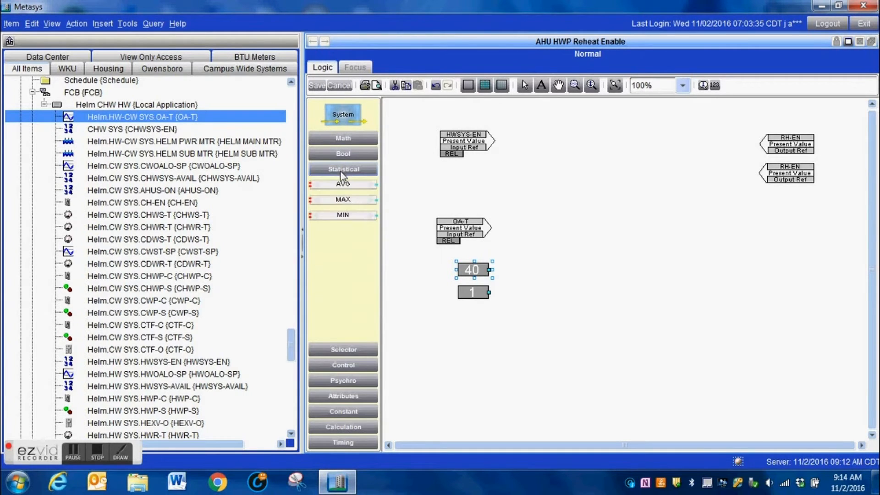
{"action": "left_click", "coordinate": [342, 154]}
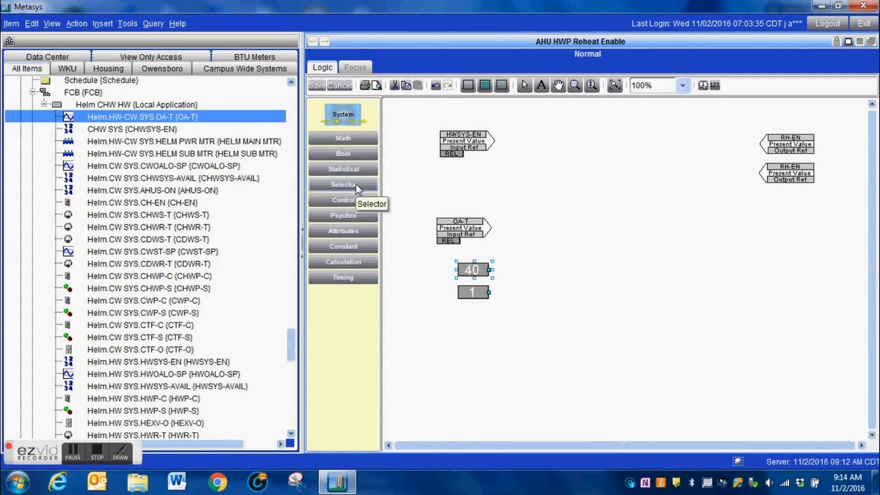
{"action": "mouse_move", "coordinate": [345, 202]}
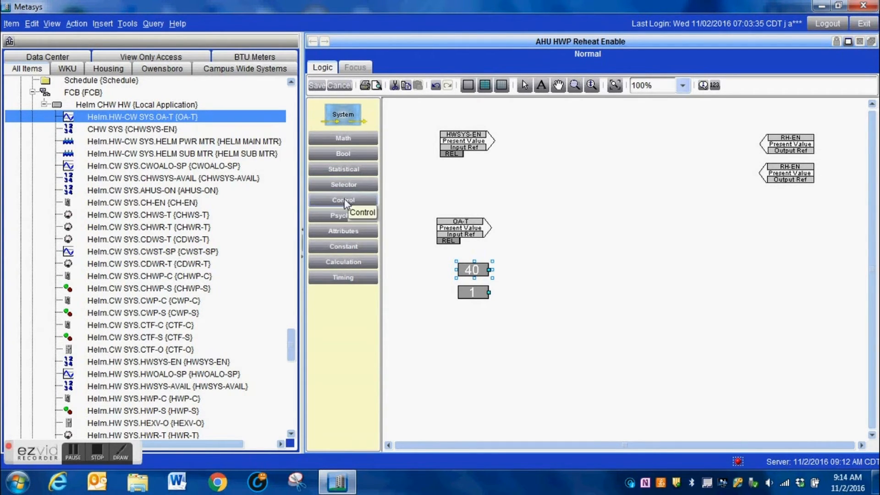
{"action": "left_click", "coordinate": [343, 200]}
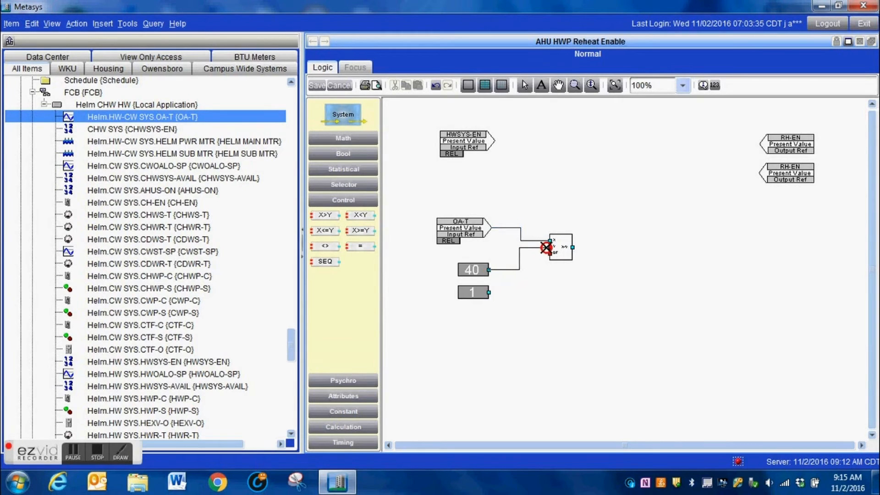
{"action": "left_click", "coordinate": [560, 247]}
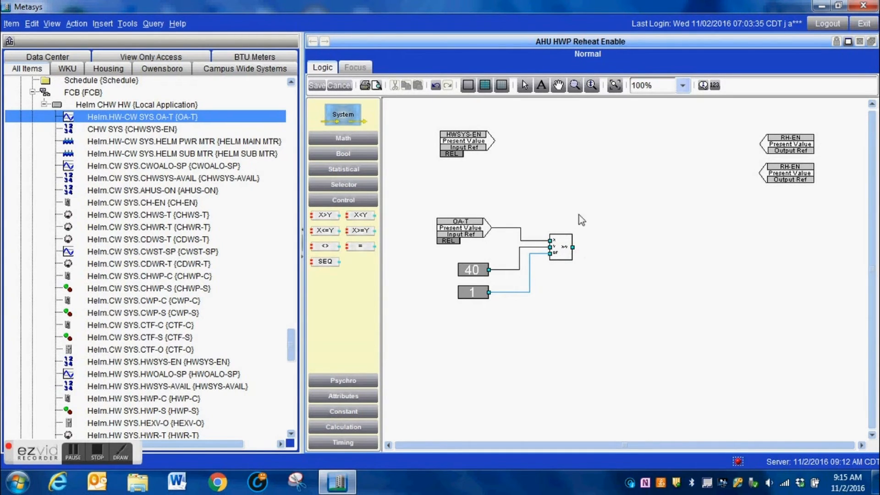
{"action": "mouse_move", "coordinate": [577, 219]}
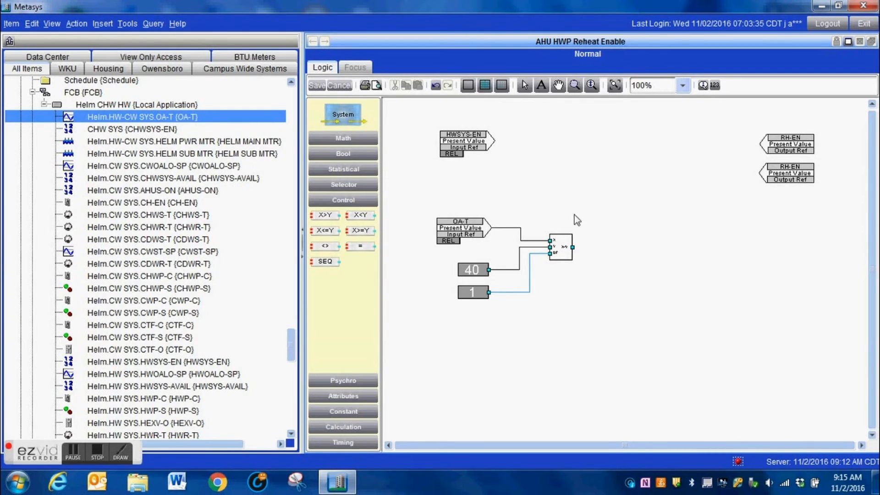
{"action": "mouse_move", "coordinate": [343, 185]}
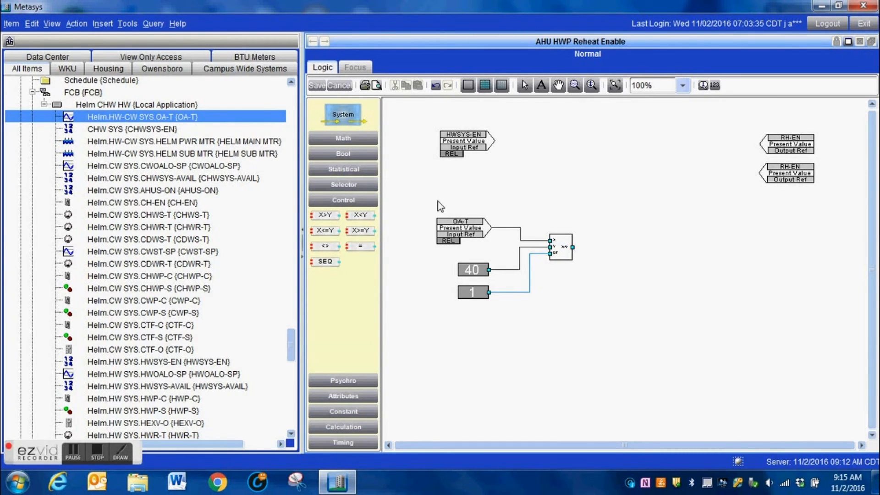
{"action": "mouse_move", "coordinate": [343, 169]}
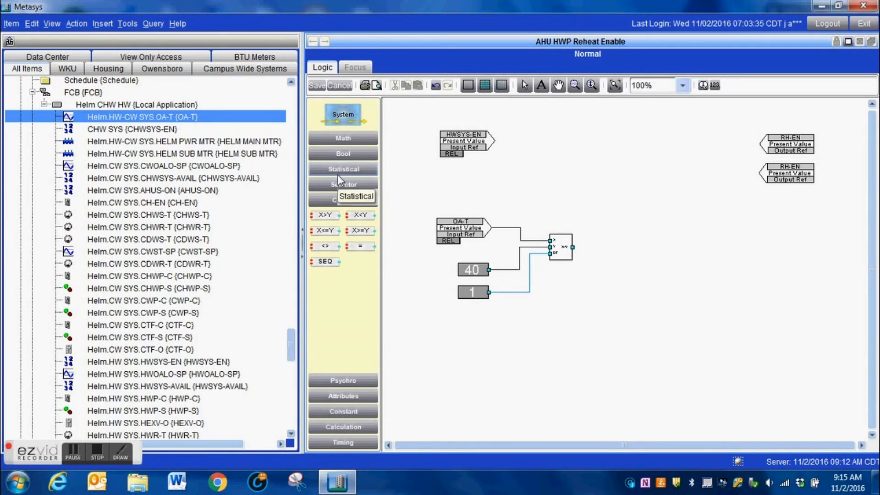
{"action": "mouse_move", "coordinate": [343, 185]}
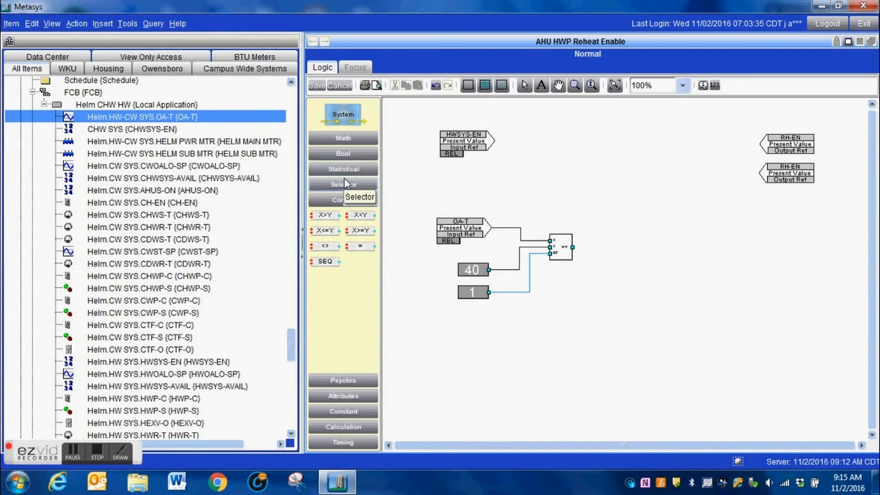
Add a Boolean OR block and link its output to both RH-EN refs at priority 12.
{"action": "left_click", "coordinate": [342, 153]}
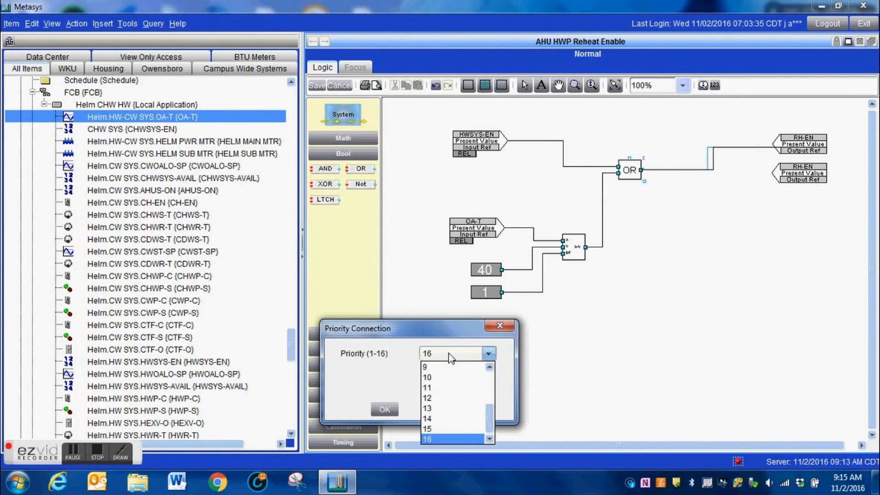
{"action": "left_click", "coordinate": [427, 398]}
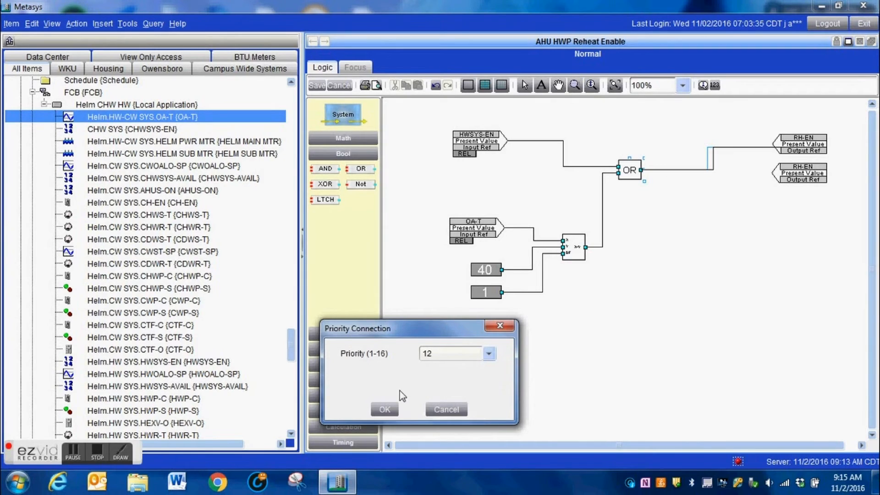
{"action": "left_click", "coordinate": [384, 410]}
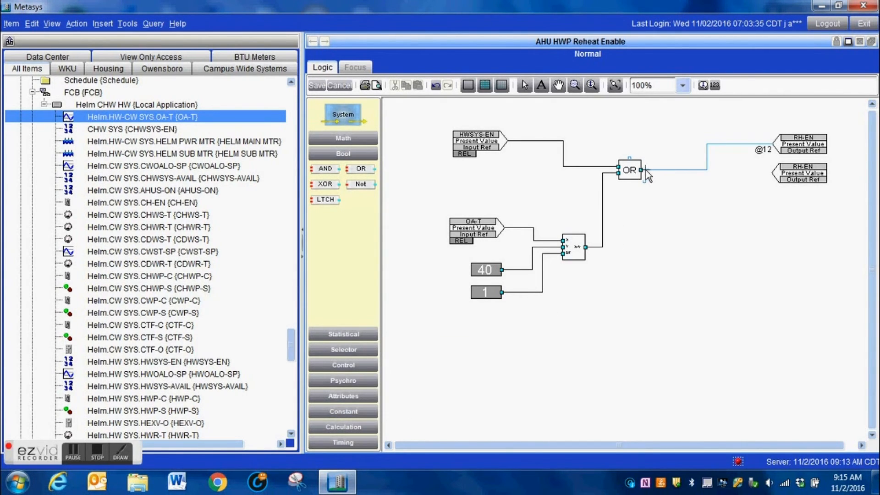
{"action": "mouse_move", "coordinate": [643, 174]}
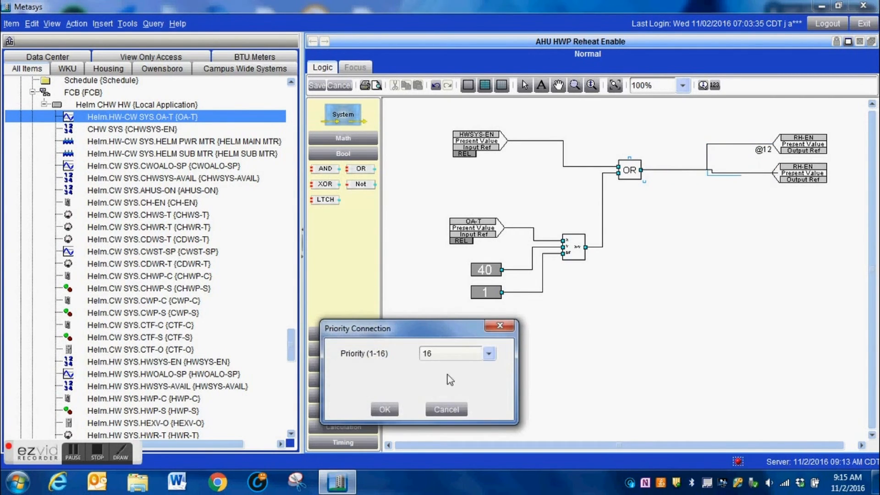
{"action": "left_click", "coordinate": [488, 353]}
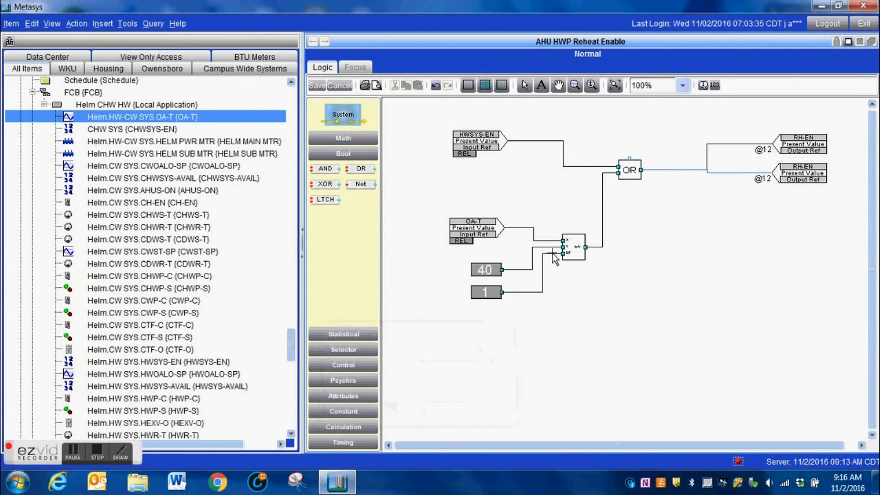
{"action": "mouse_move", "coordinate": [467, 195]}
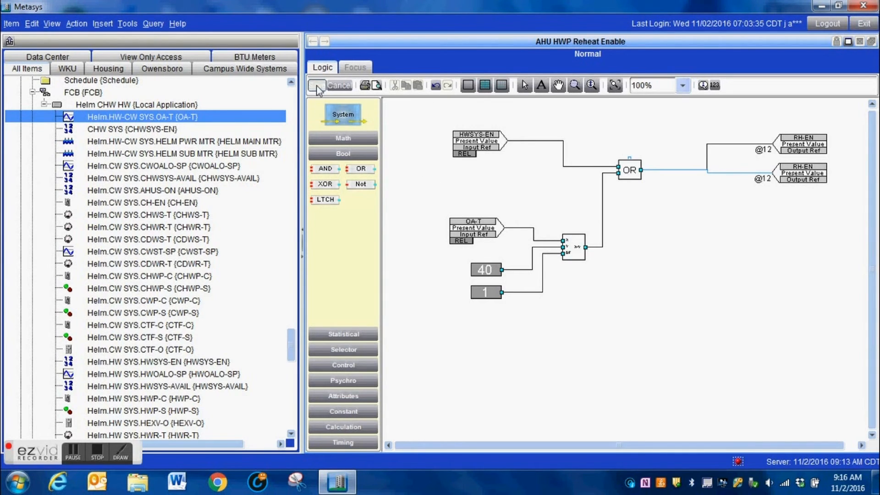
Save the AHU HWP Reheat Enable logic so it runs with live values.
{"action": "left_click", "coordinate": [338, 86]}
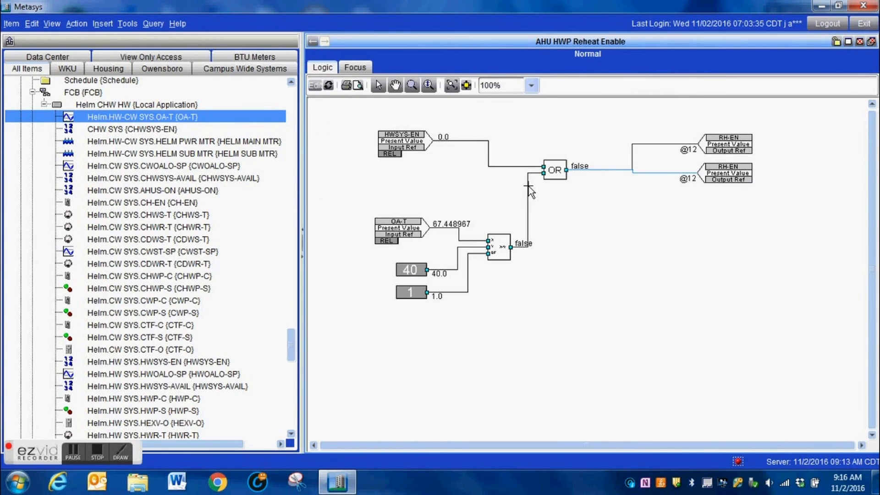
{"action": "mouse_move", "coordinate": [491, 195]}
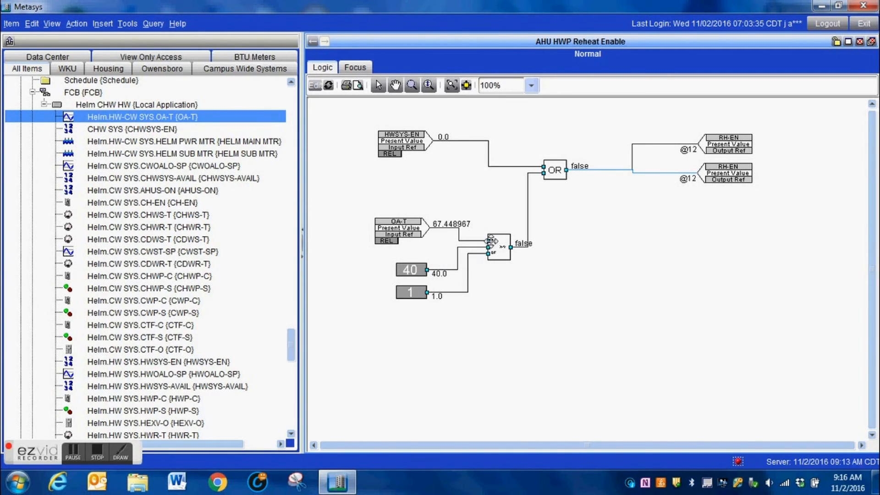
{"action": "mouse_move", "coordinate": [402, 140]}
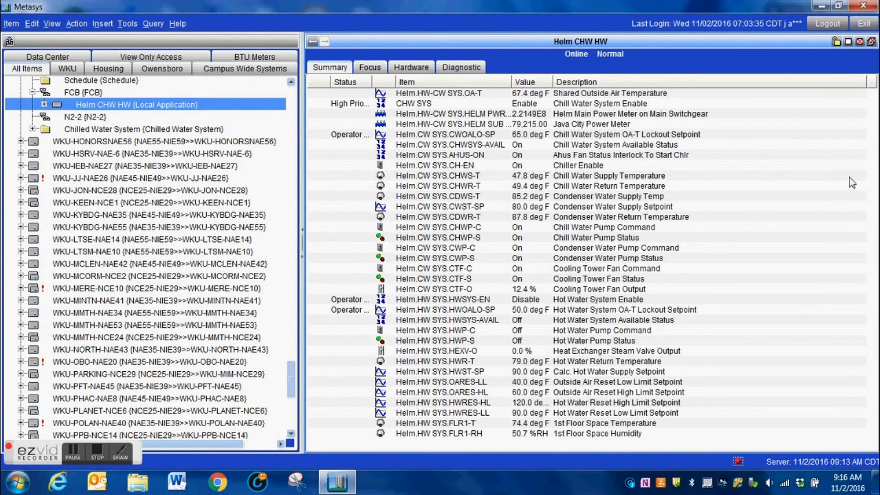
Return to the reheat logic view, then open the AHU-1 Above IT Rm summary.
{"action": "left_click", "coordinate": [443, 299]}
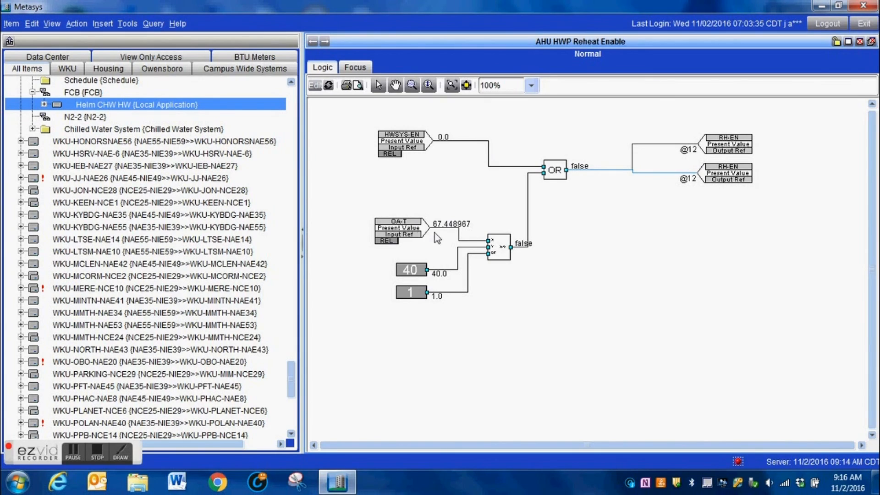
{"action": "mouse_move", "coordinate": [375, 262]}
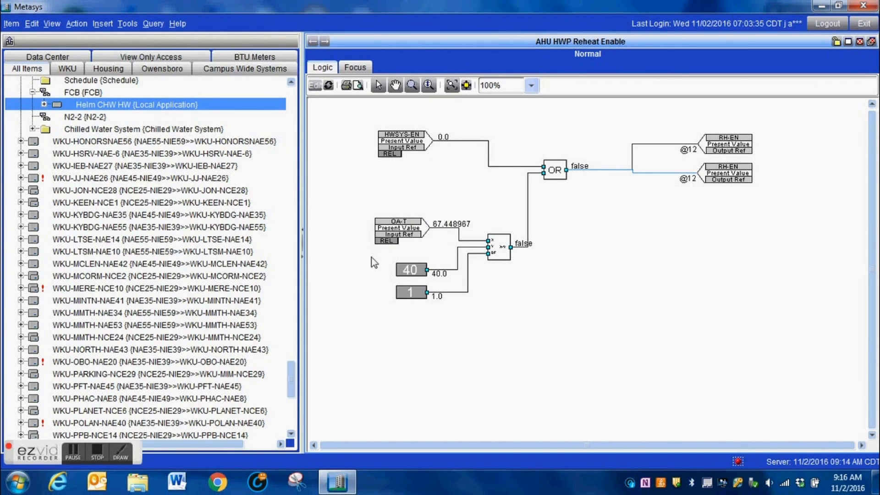
{"action": "mouse_move", "coordinate": [498, 246]}
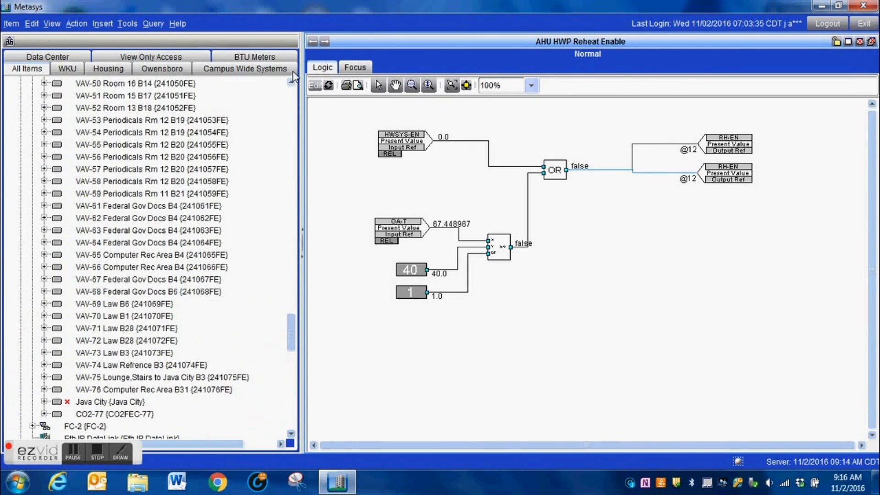
{"action": "scroll", "scroll_direction": "down", "scroll_amount": 3}
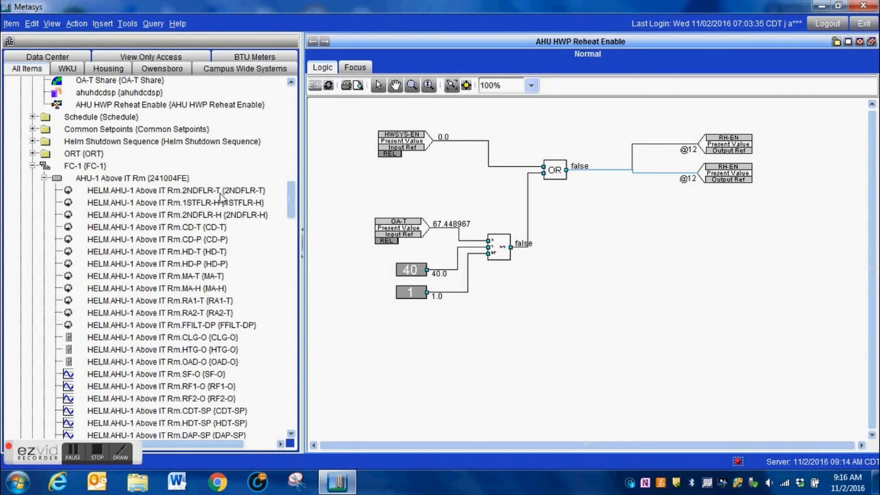
{"action": "left_click", "coordinate": [133, 177]}
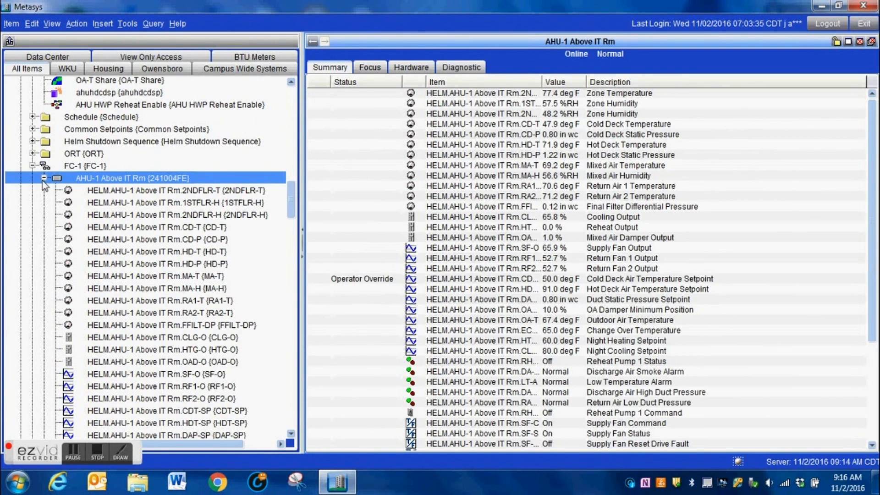
{"action": "left_click", "coordinate": [44, 185]}
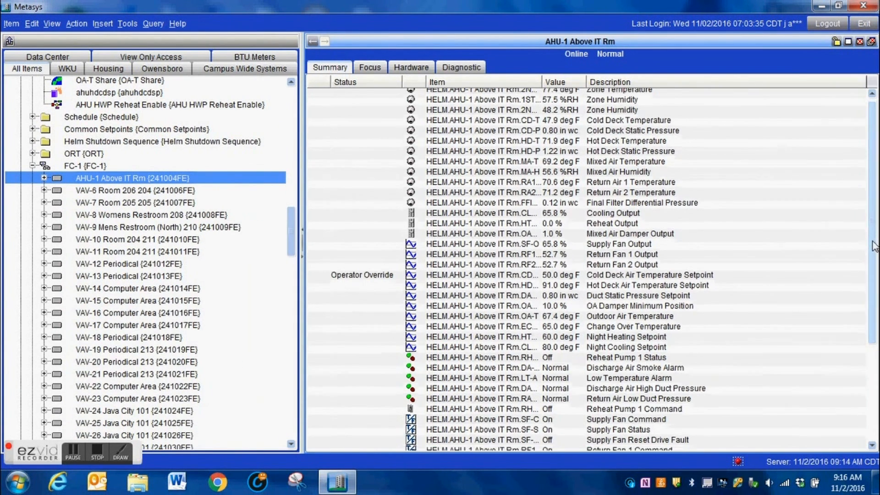